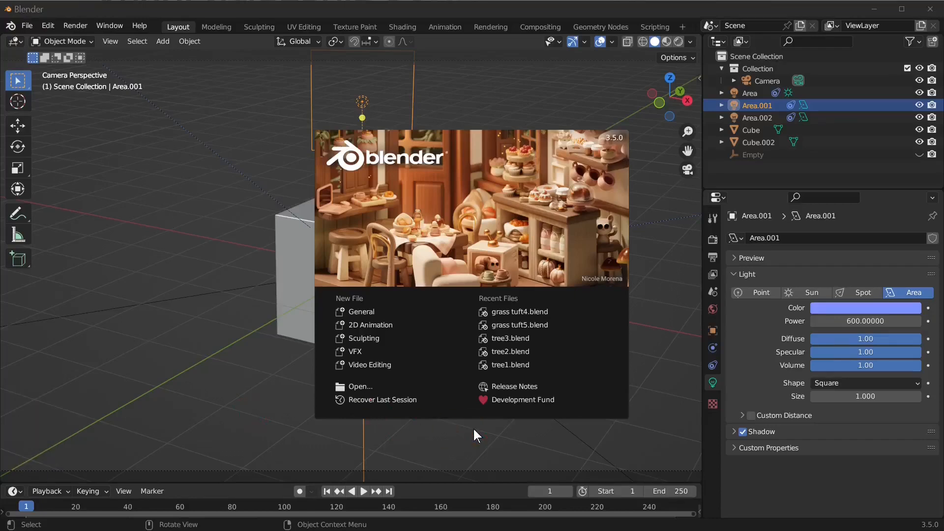
mouse_move(493, 431)
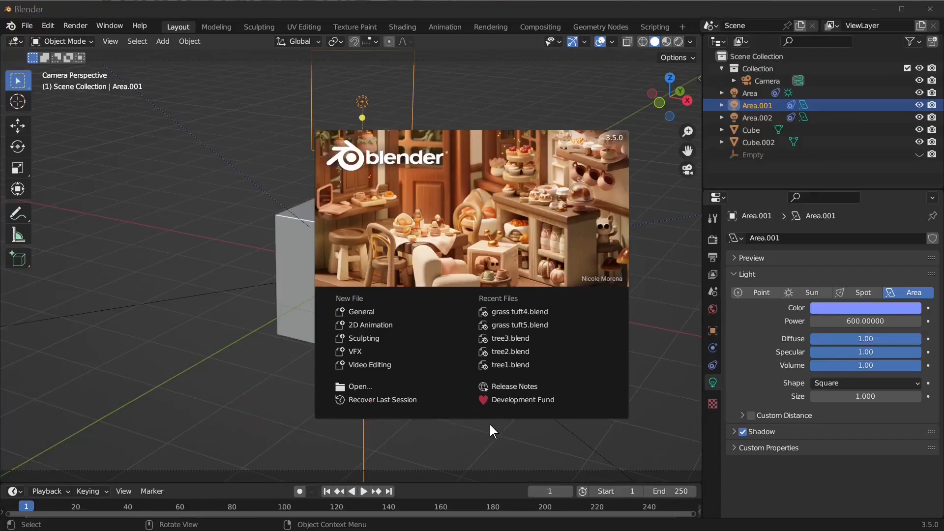
Dismiss the splash screen to reveal the default cube scene with its lights.
click(451, 346)
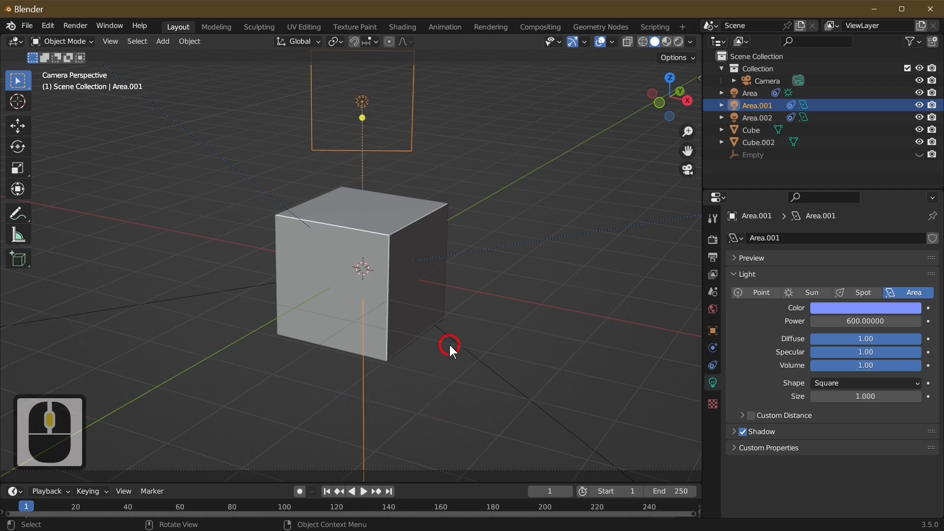
click(749, 93)
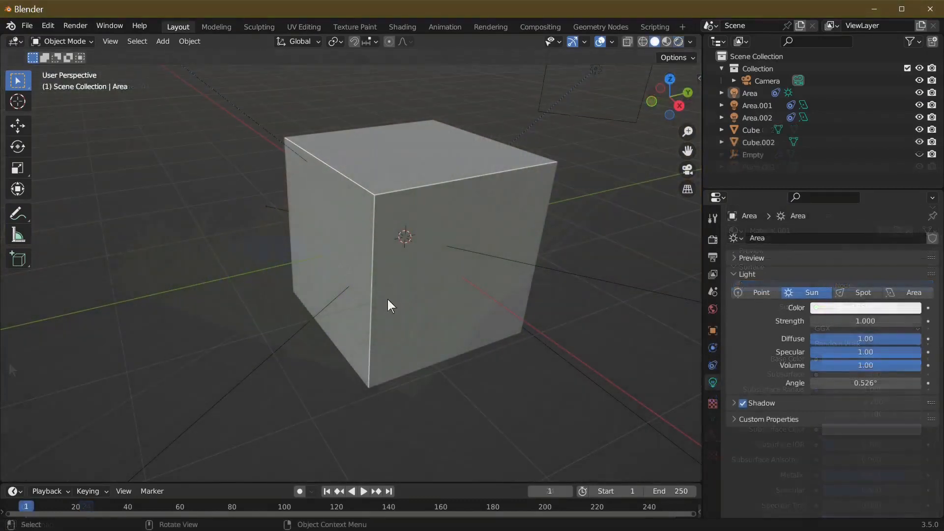
Delete the cube and add a mesh plane in its place.
key(x)
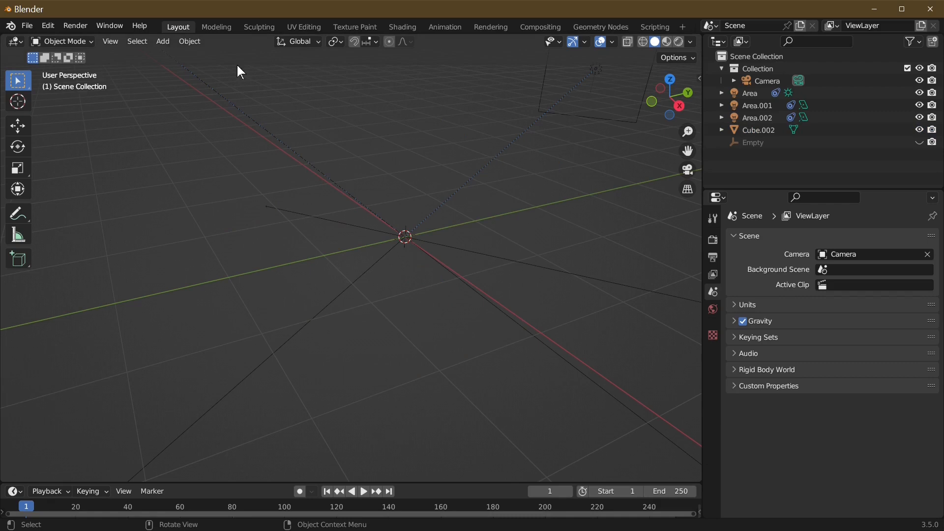
click(163, 41)
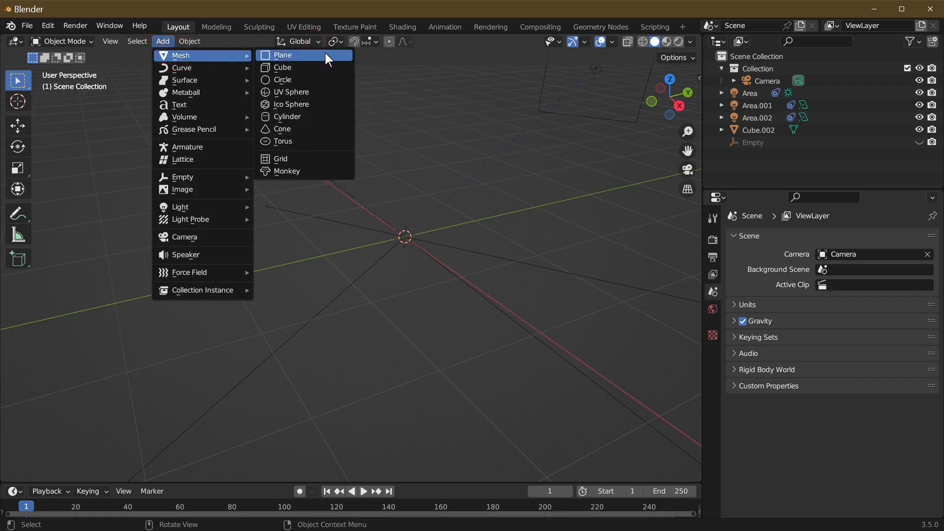
click(282, 55)
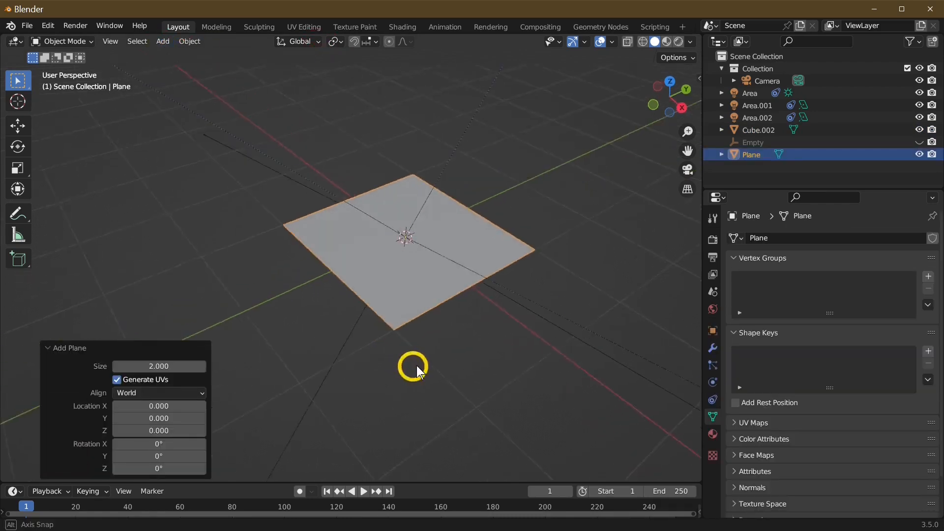
Subdivide the plane once, scale it up 4 times and apply the scale.
key(Tab)
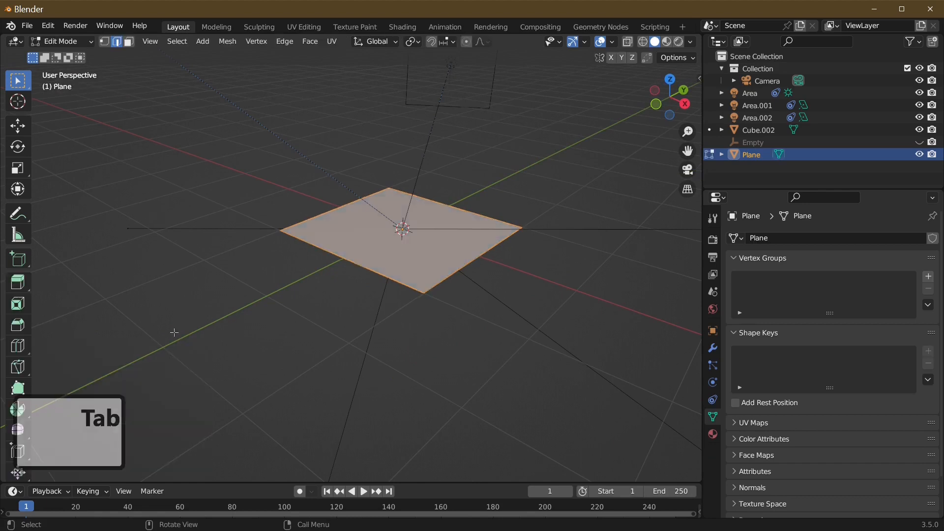
right_click(403, 229)
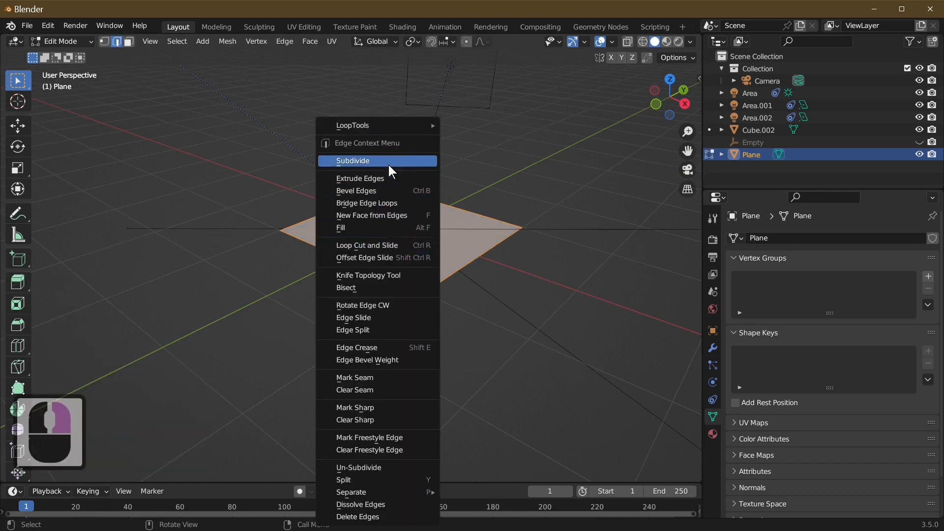
click(352, 161)
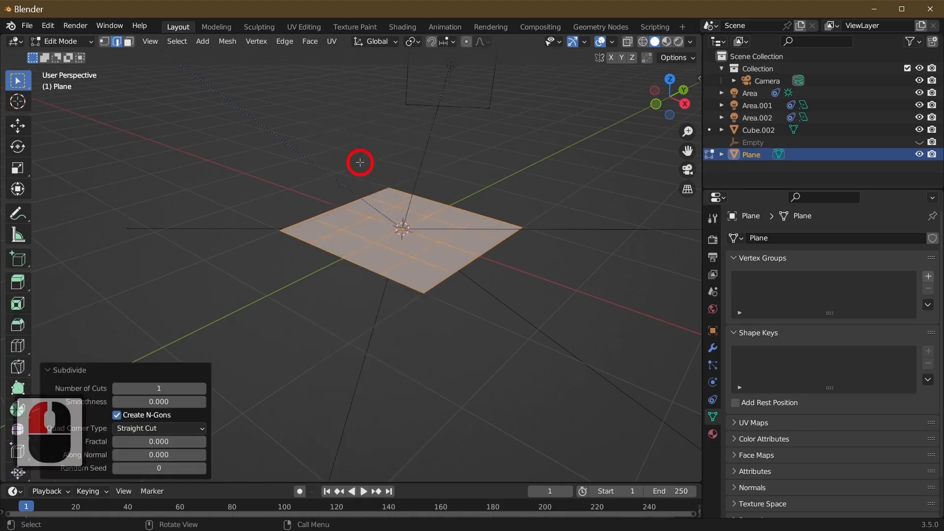
key(Tab)
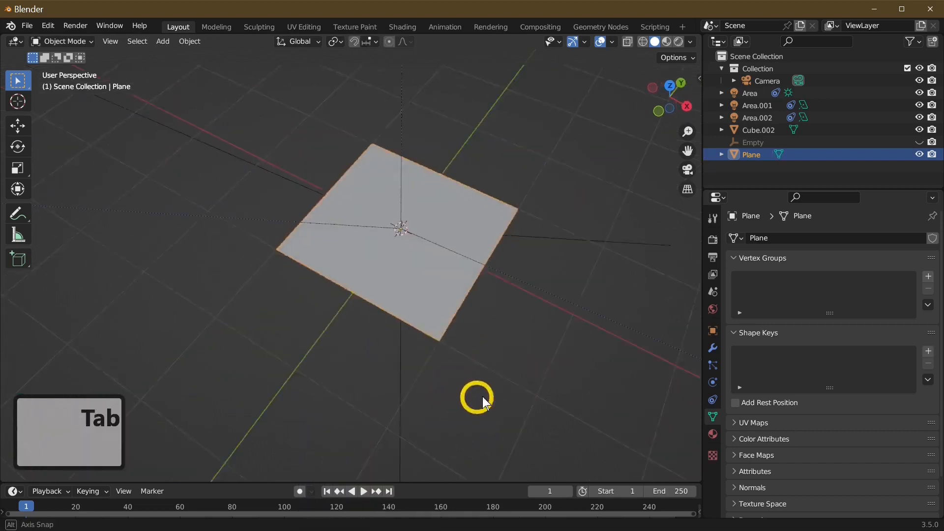
key(Tab)
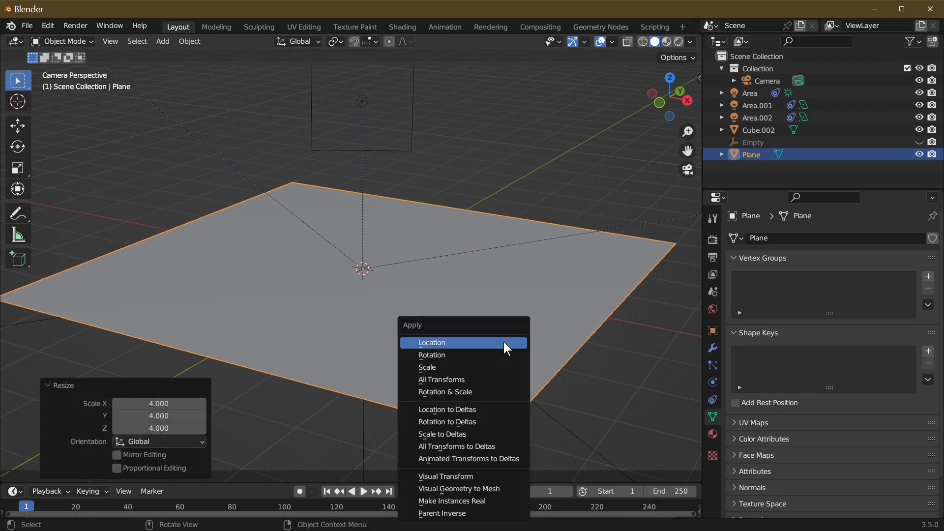
mouse_move(500, 367)
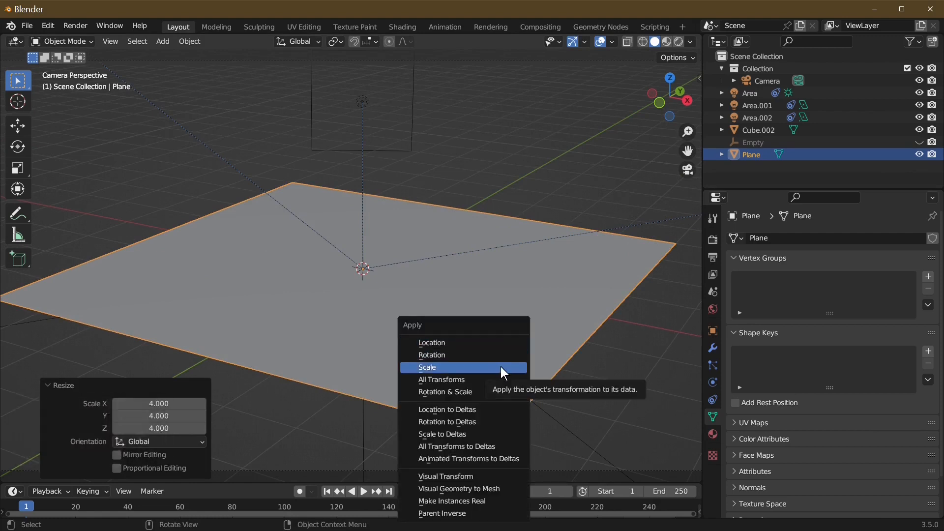
click(426, 367)
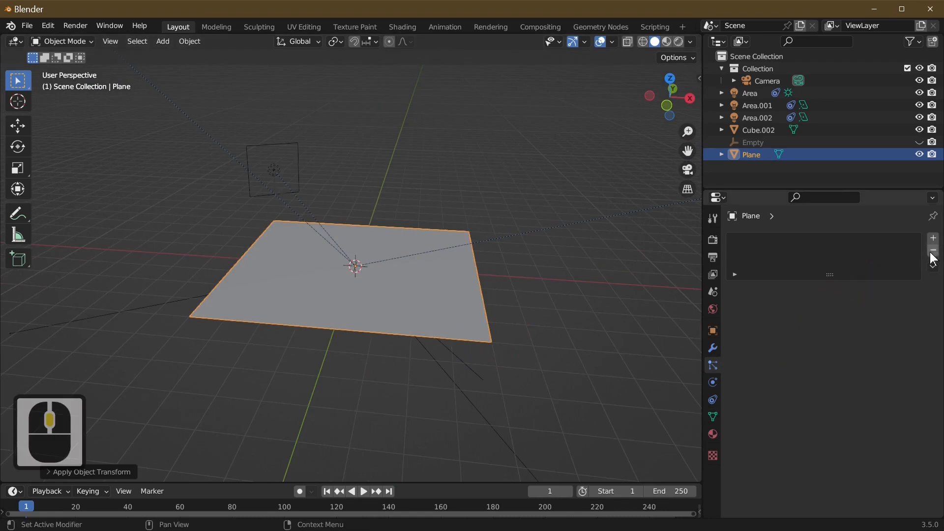
Add a hair-type particle system to the plane and preview it with rendered viewport shading.
click(933, 236)
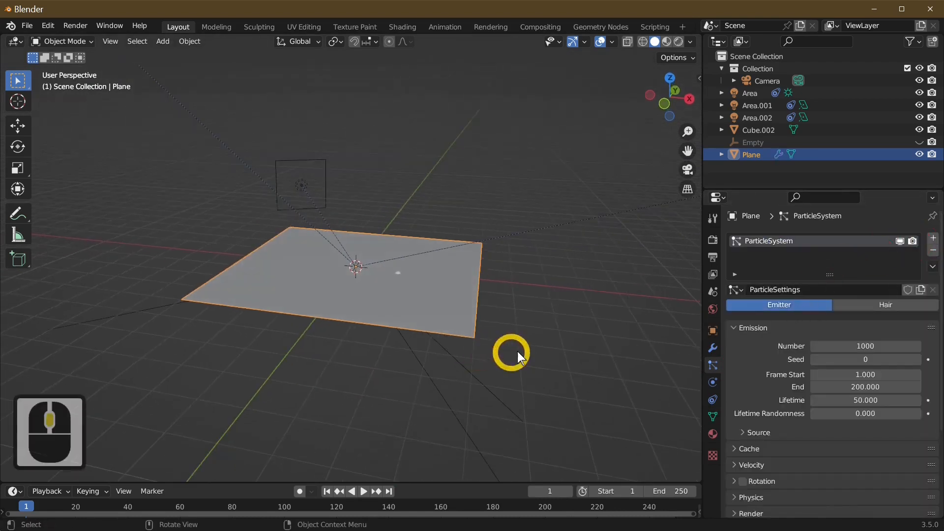
key(space)
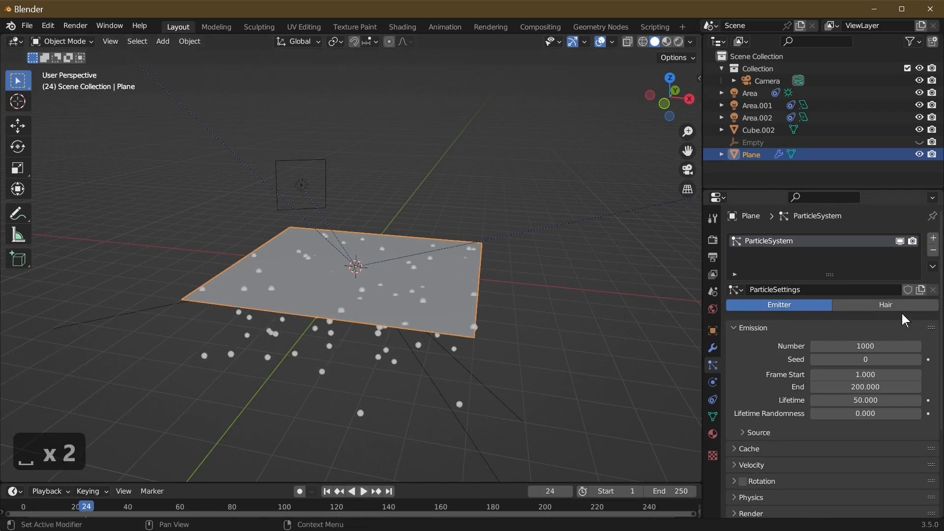
click(884, 305)
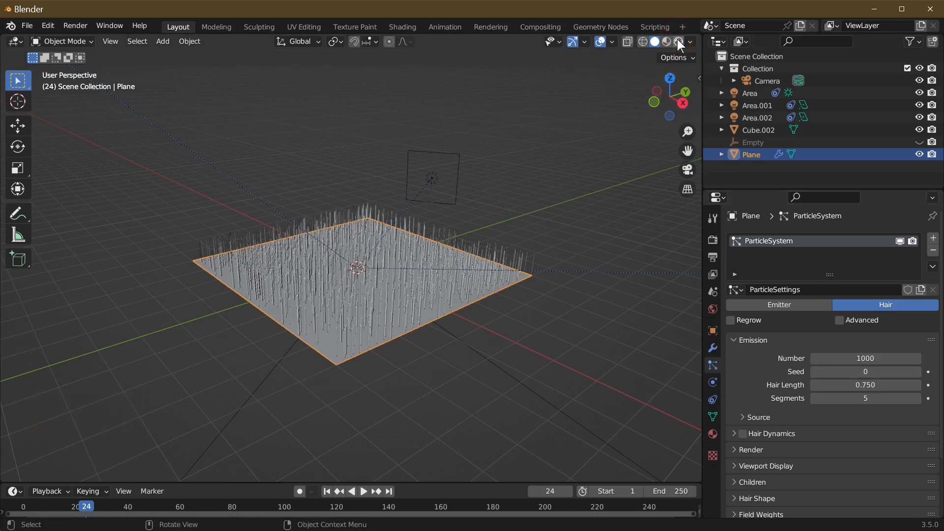
click(676, 41)
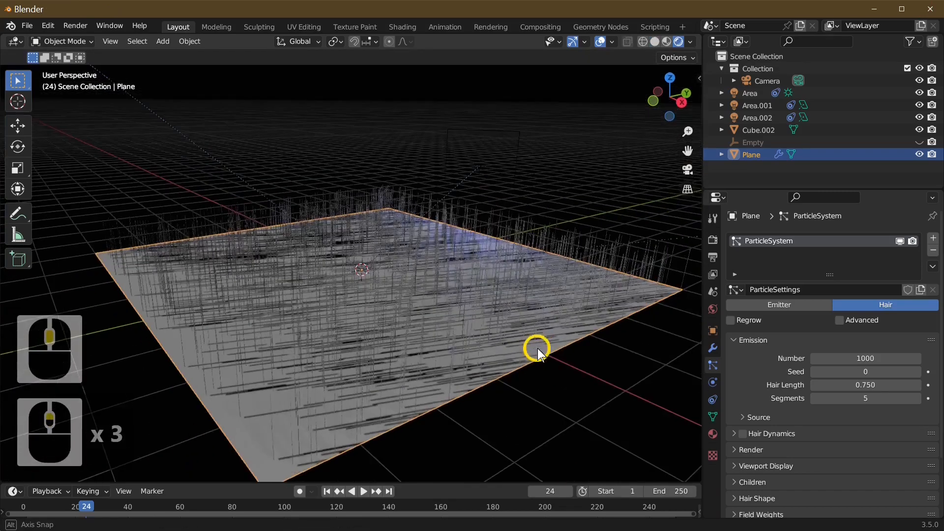
scroll(down, 3)
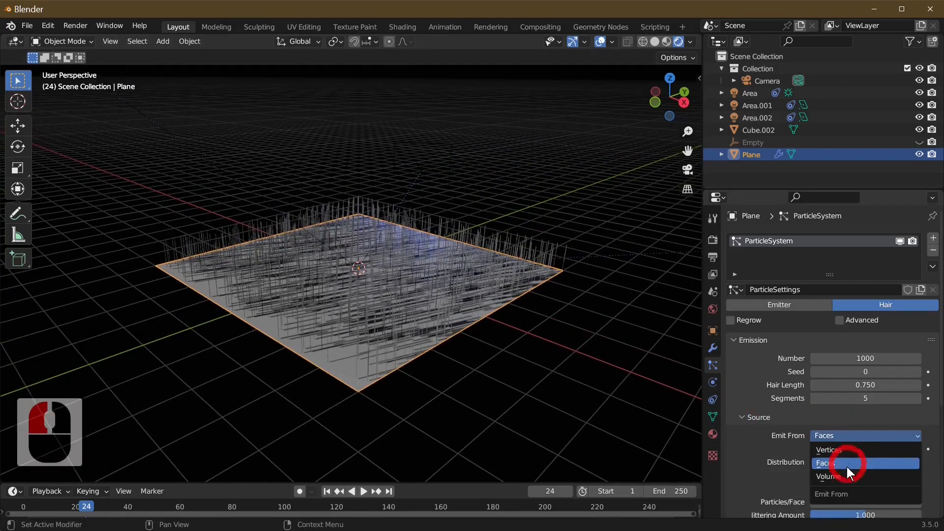
Emit the hair from the plane's volume with the strand count raised to 3000.
click(830, 476)
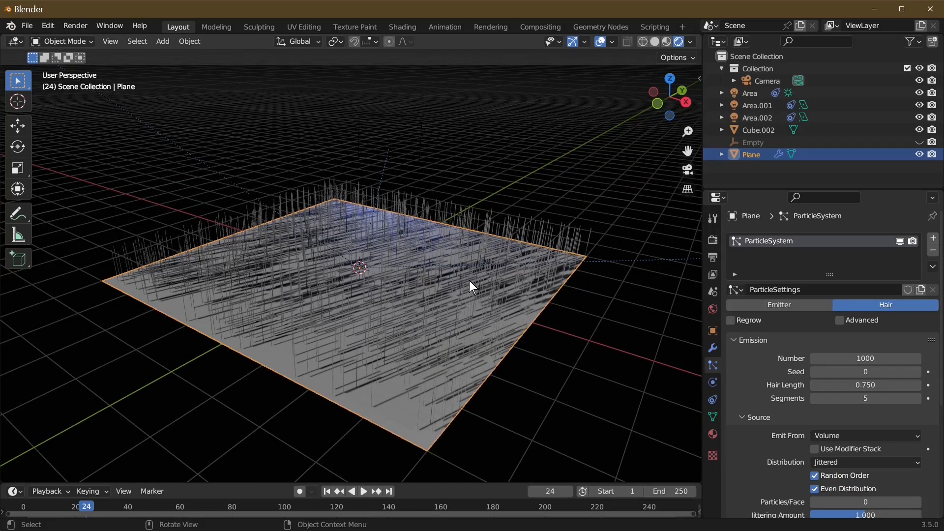
mouse_move(396, 157)
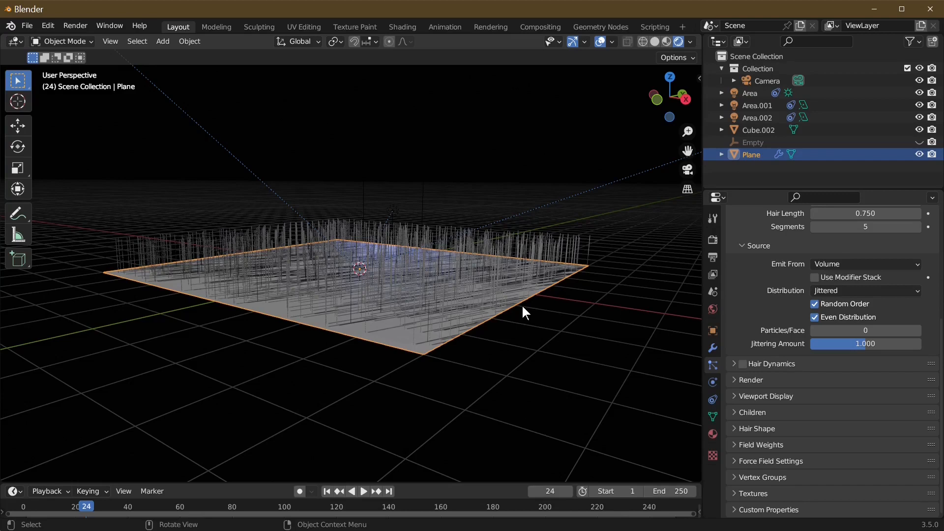
scroll(up, 3)
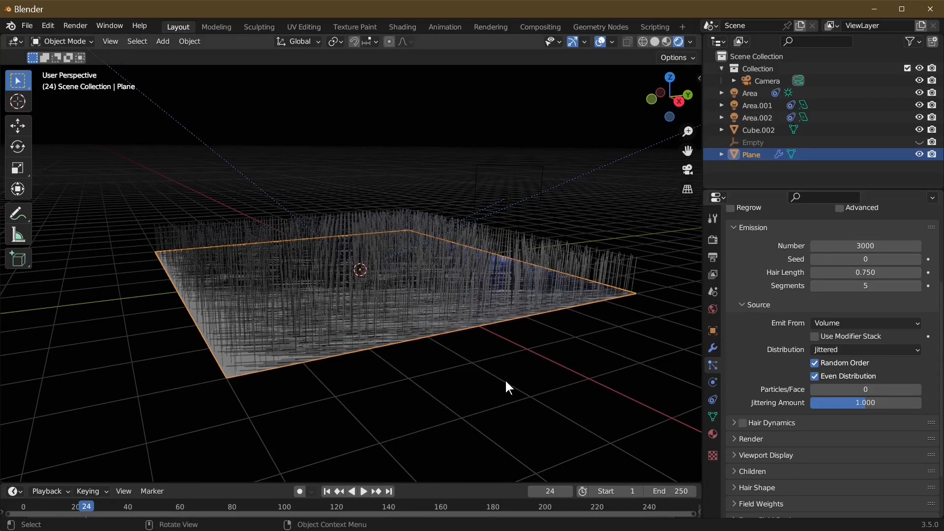
mouse_move(503, 388)
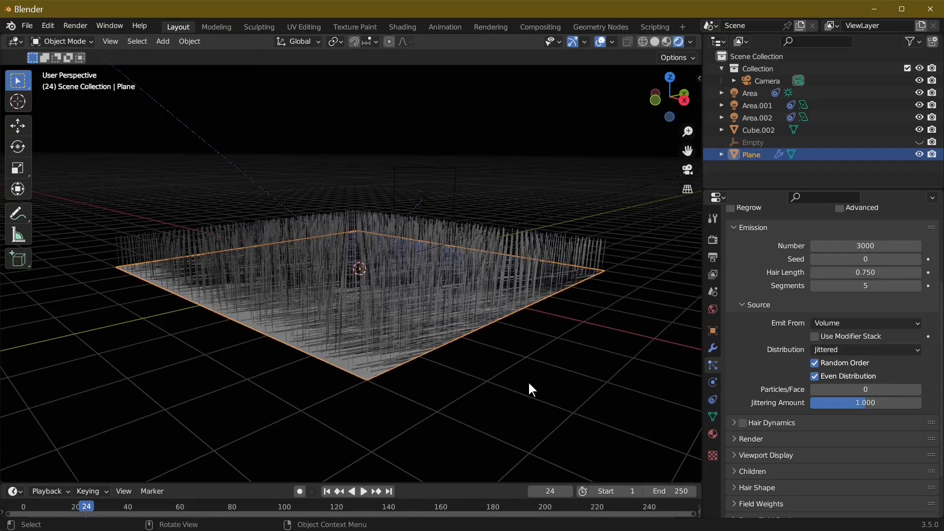
mouse_move(773, 444)
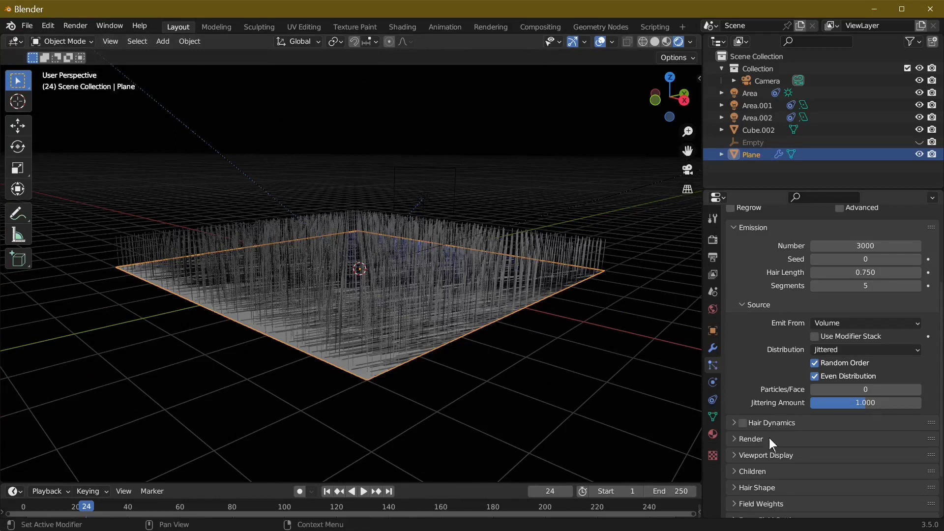
Set a Brownian force of 0.5 in the particle physics so the strands bend randomly.
scroll(down, 3)
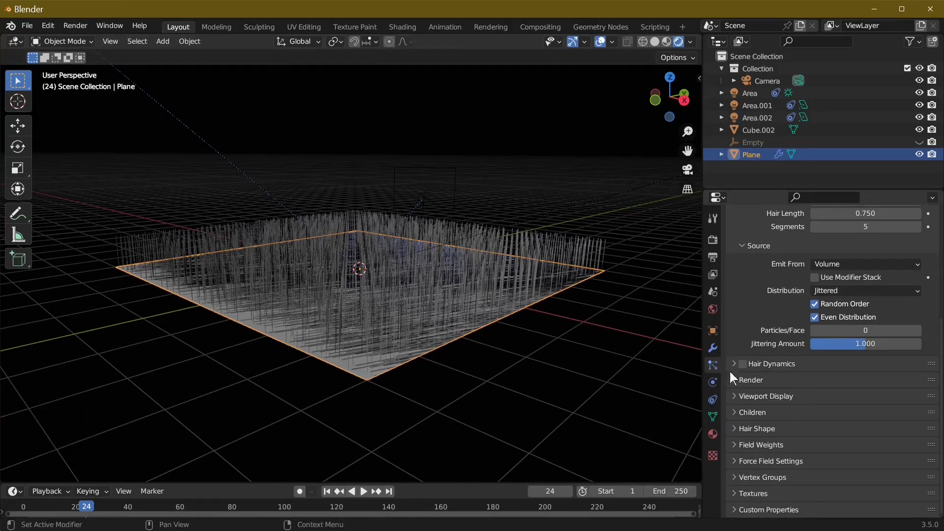
scroll(up, 3)
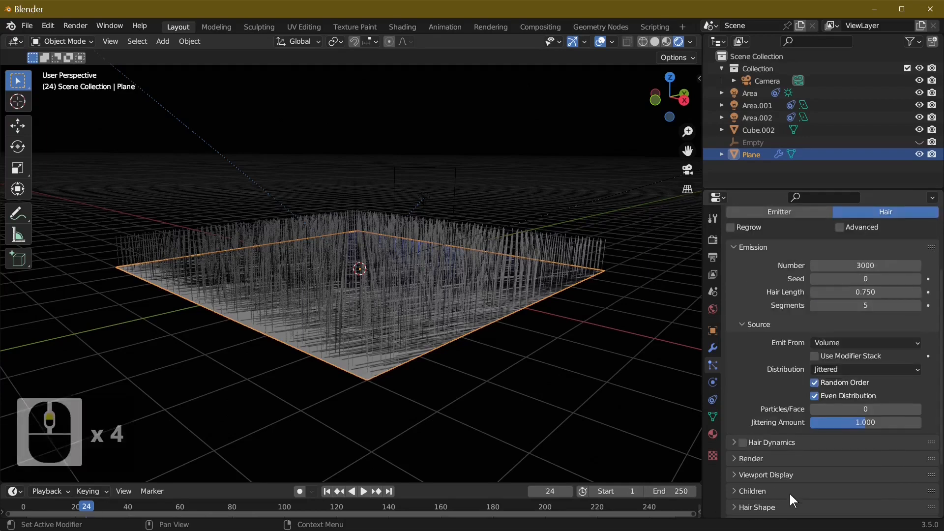
scroll(down, 3)
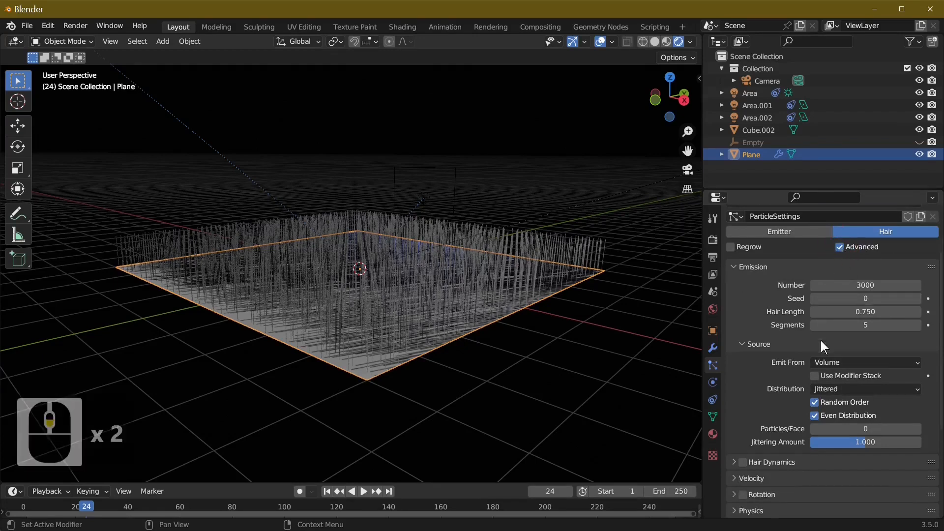
scroll(down, 3)
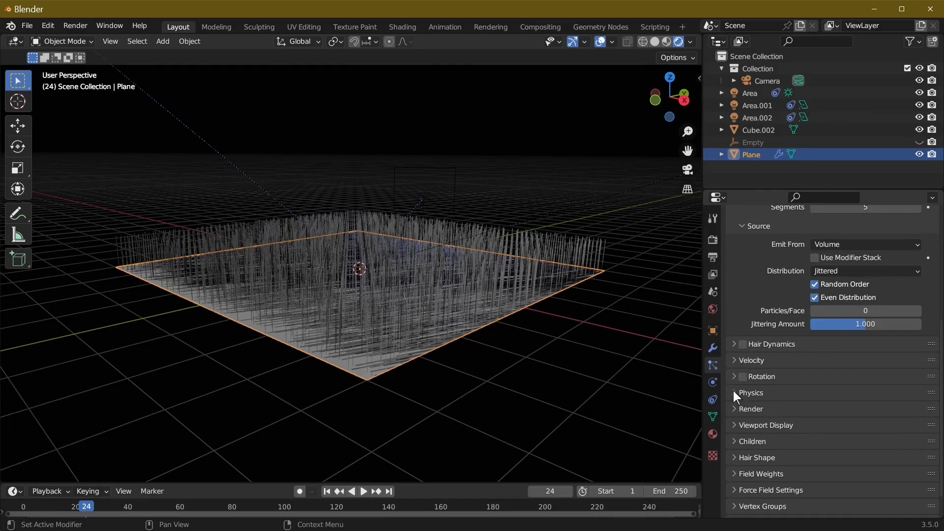
click(751, 393)
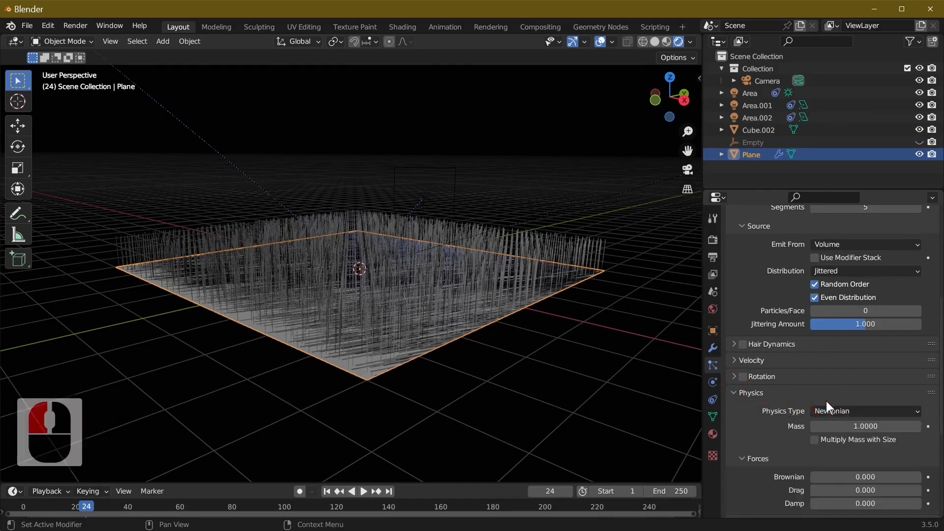
scroll(down, 3)
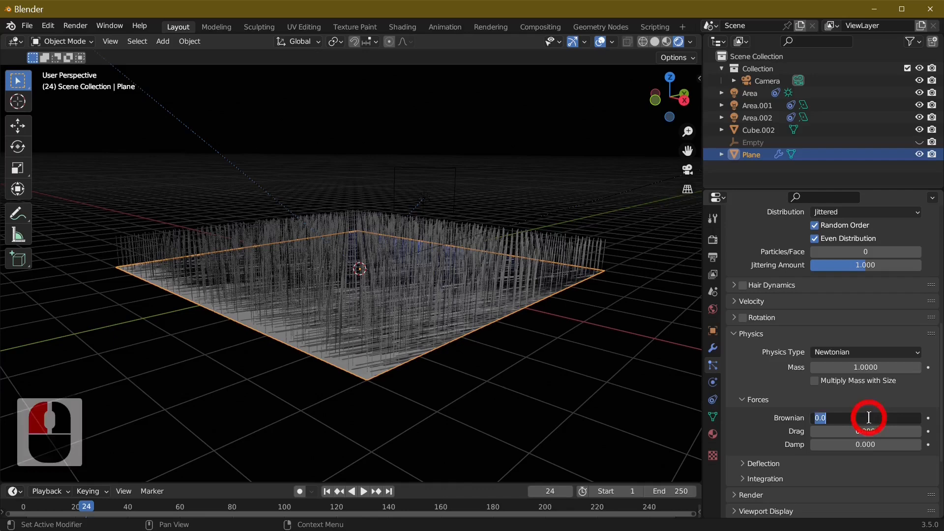
text(.5)
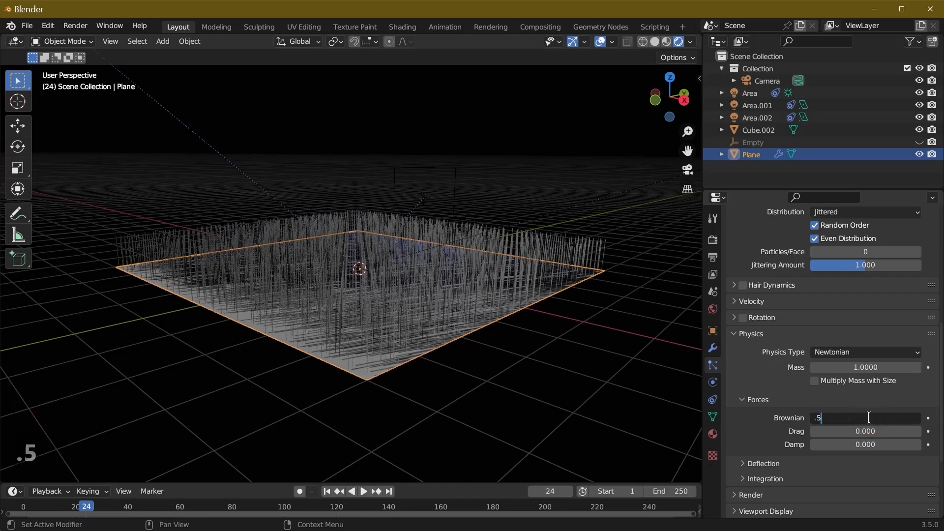
key(Return)
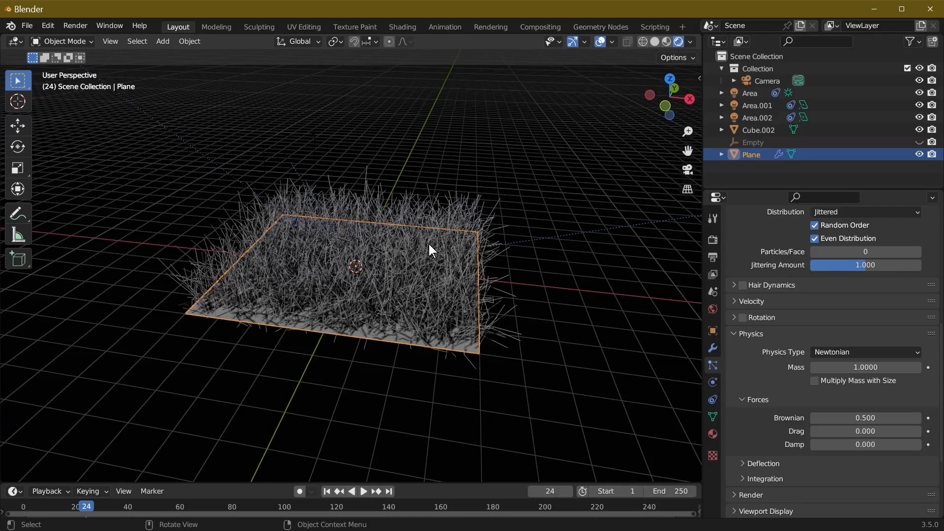
mouse_move(665, 376)
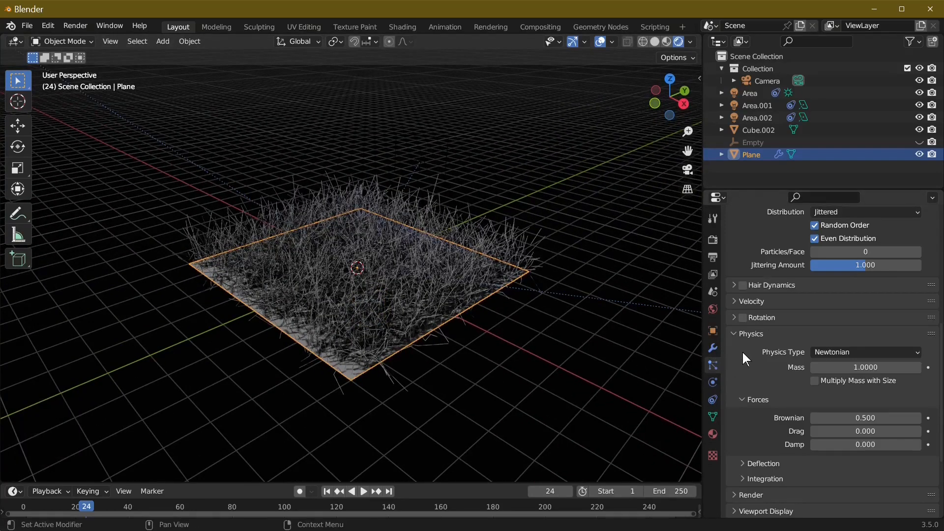
Enable Simple child strands for the hair so the grass grows in clumps.
scroll(down, 3)
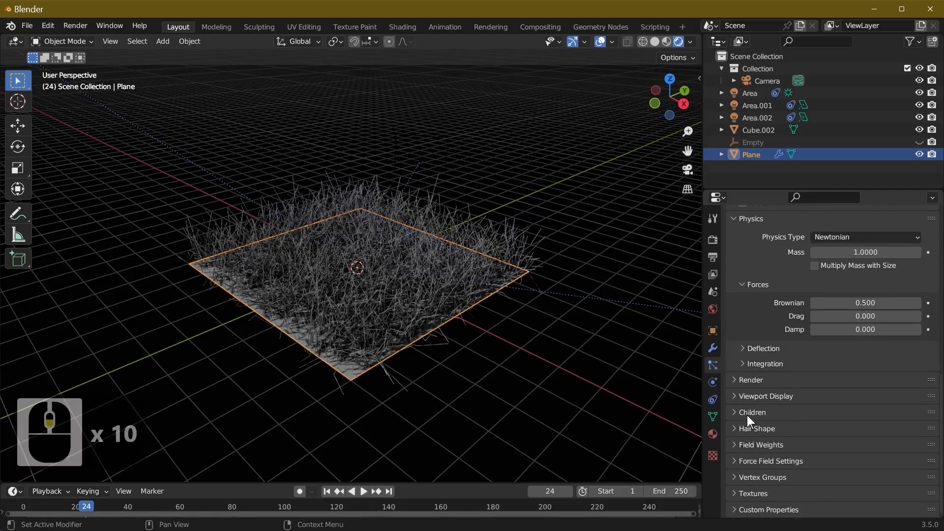
click(752, 412)
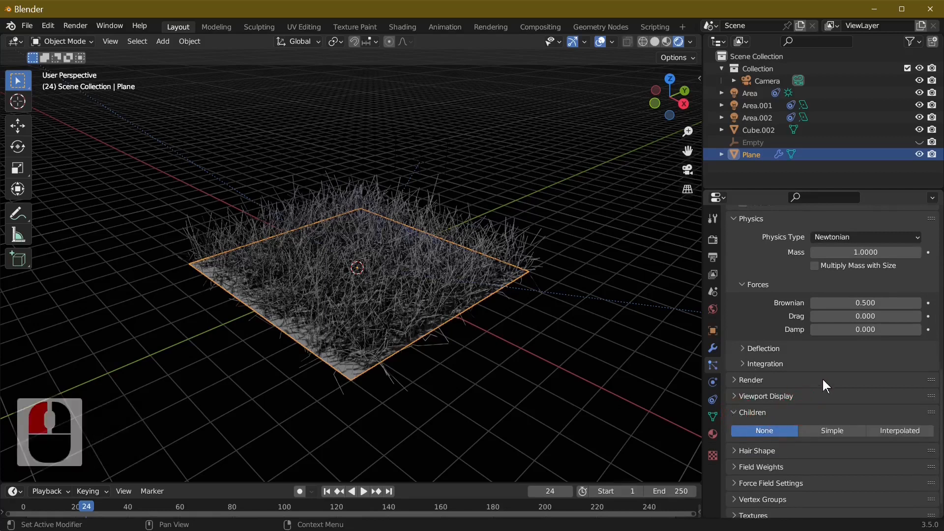
click(832, 431)
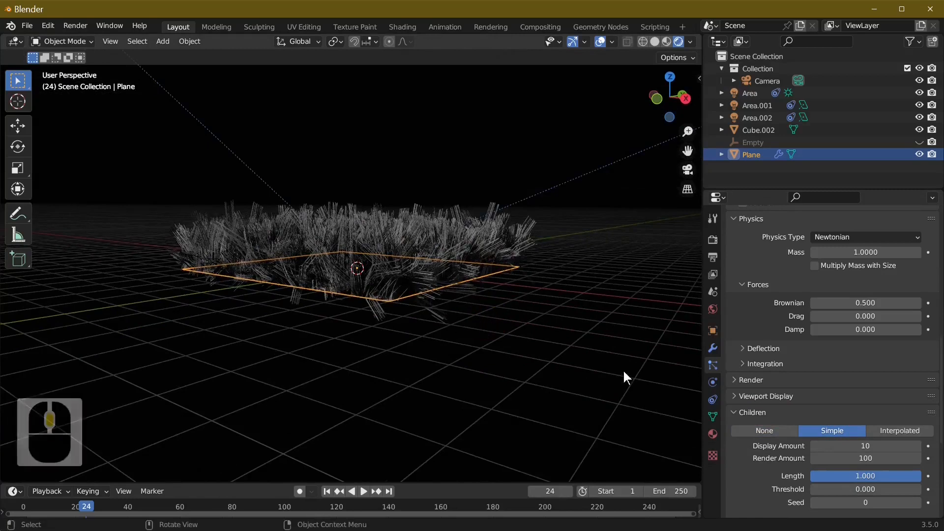
mouse_move(865, 458)
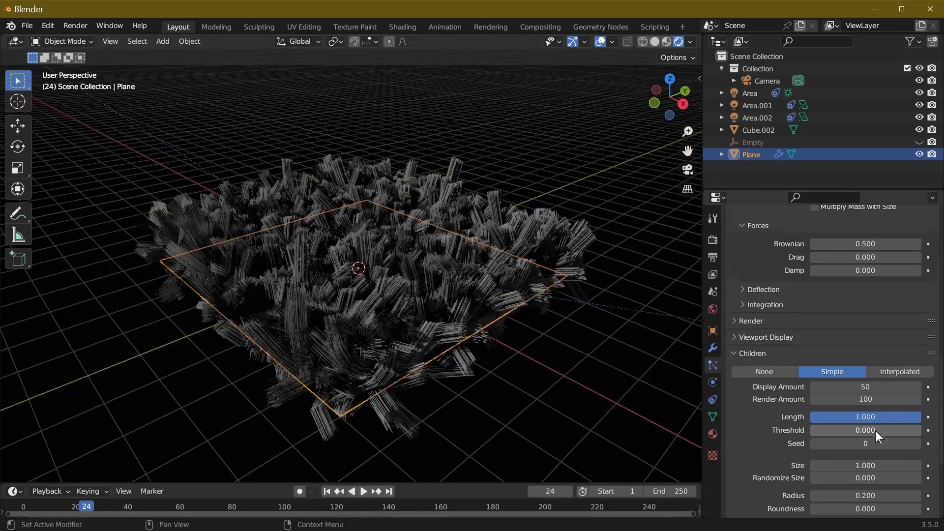
Give the children a Braid kink with amplitude -0.01 and frequency about 1.9.
scroll(down, 3)
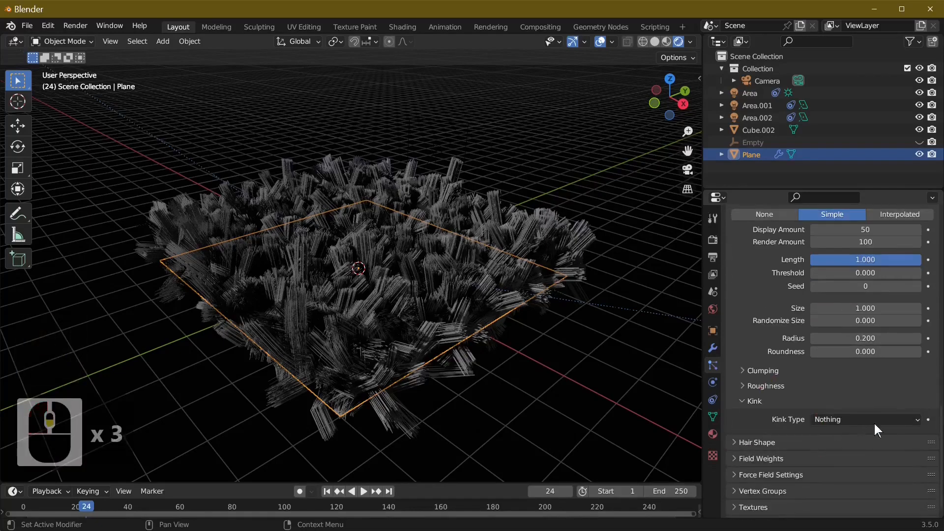
click(864, 419)
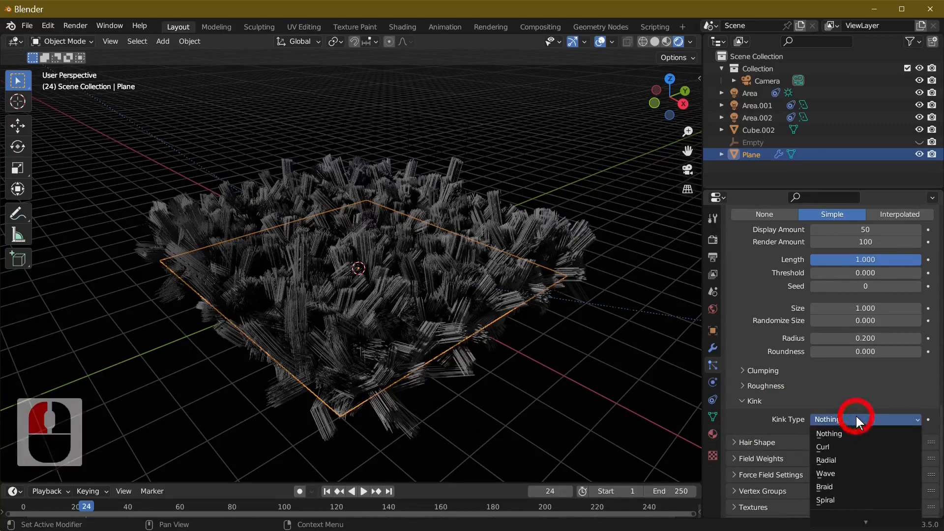
mouse_move(843, 486)
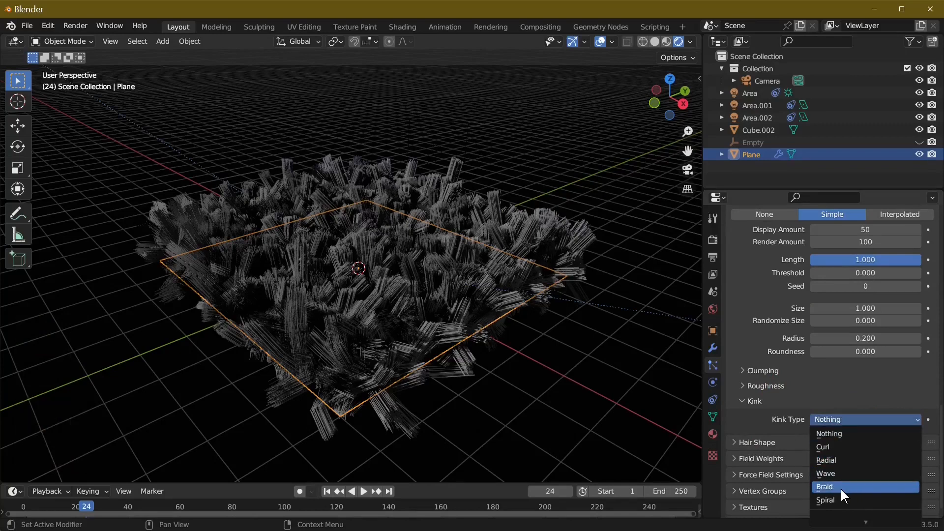
click(825, 486)
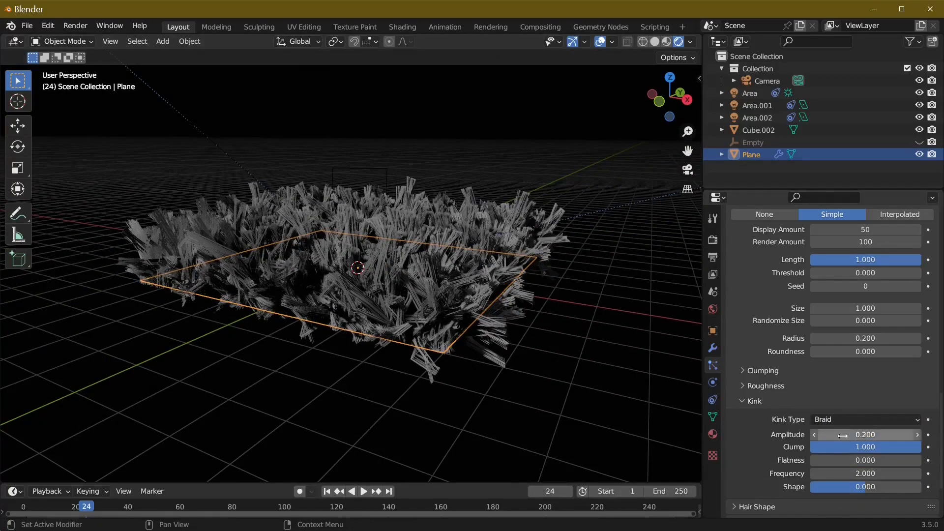
double_click(865, 434)
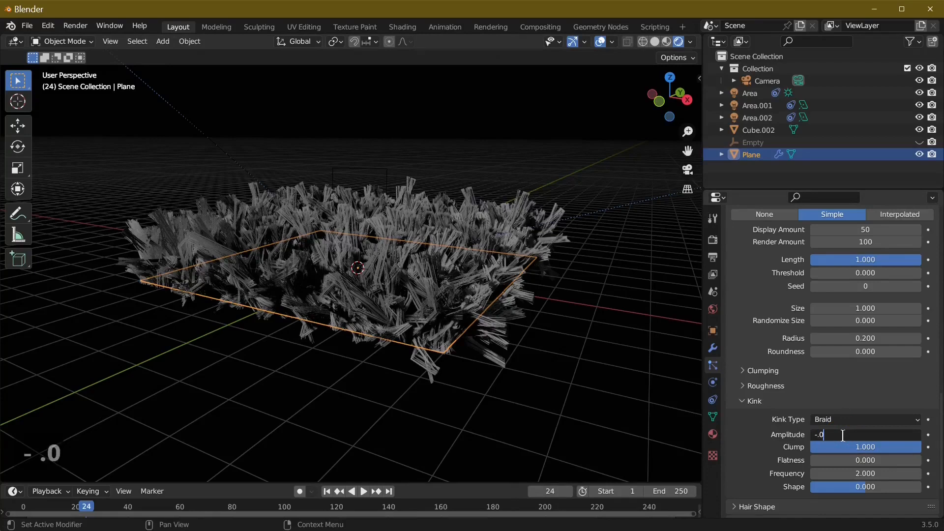
text(1.914)
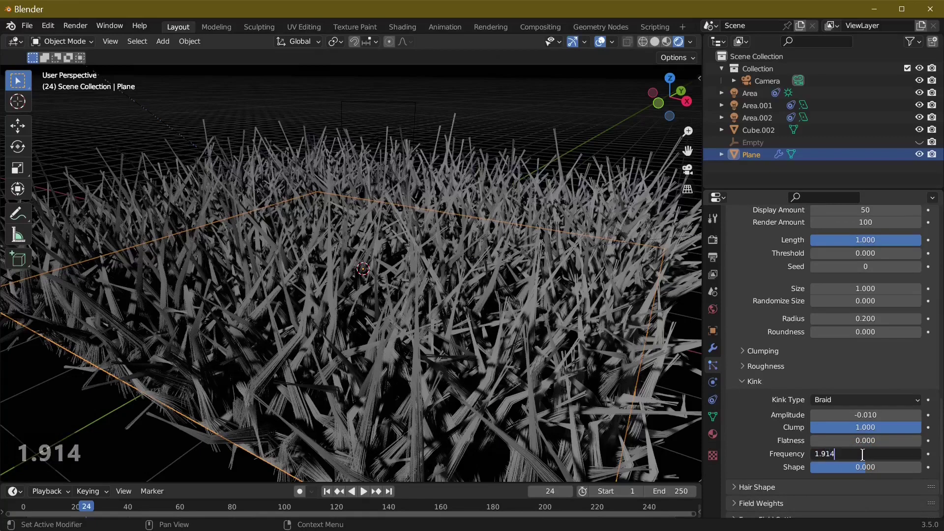
key(Return)
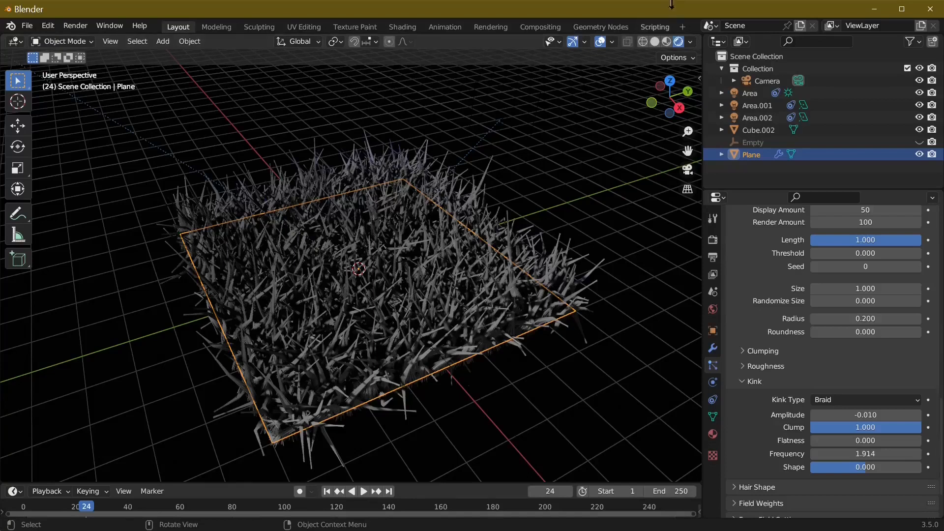
Give the plane a material with a green Principled BSDF base color.
click(712, 432)
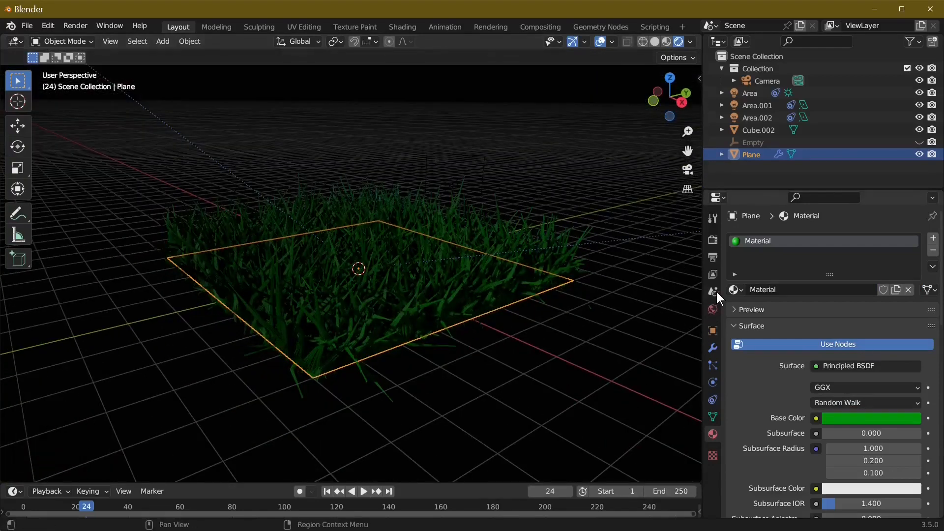
mouse_move(716, 319)
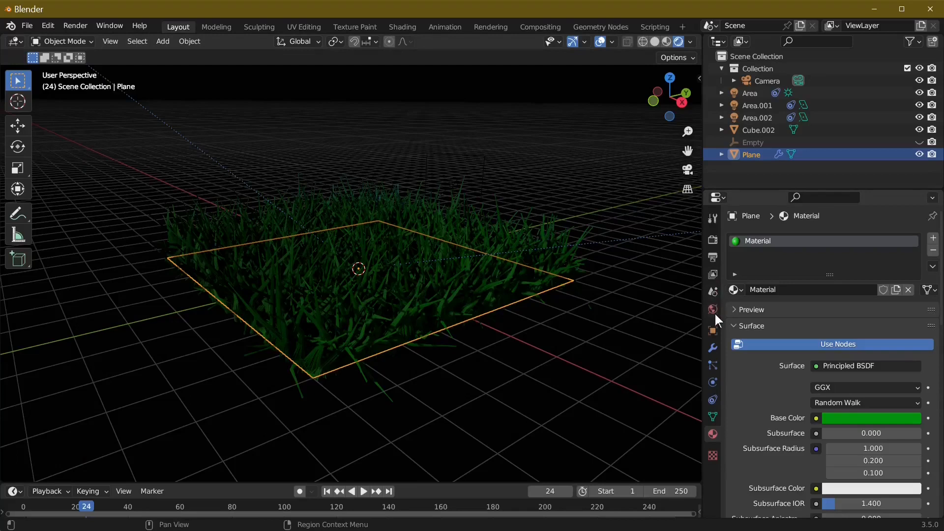
Set the world color to a Nishita Sky Texture at strength 0.1.
click(712, 309)
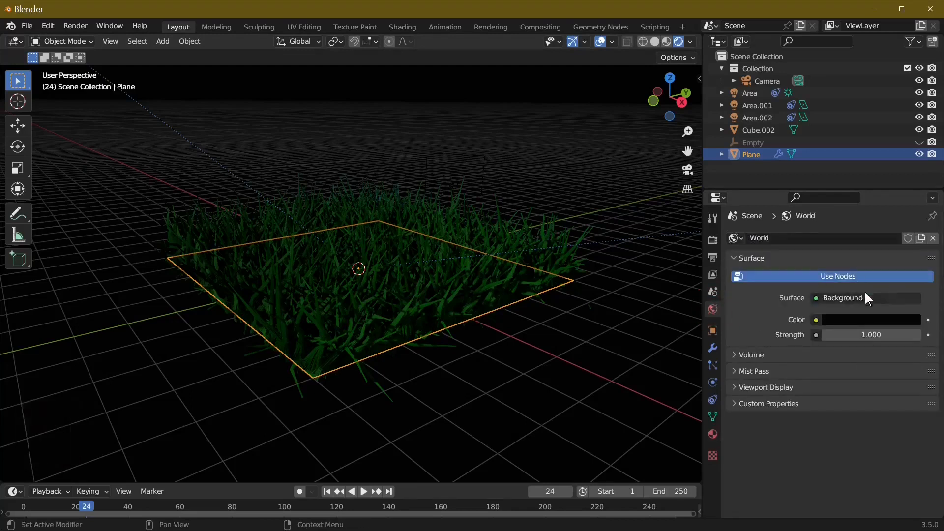
click(816, 318)
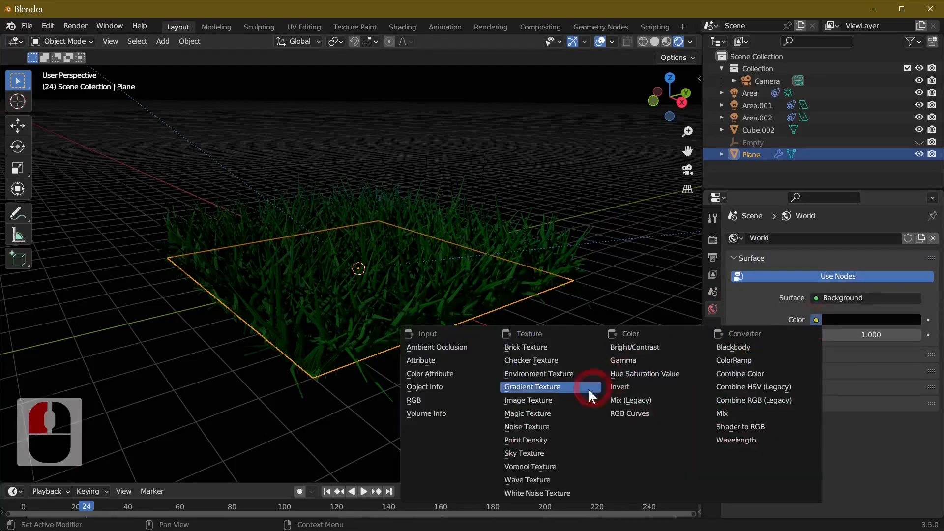
mouse_move(570, 439)
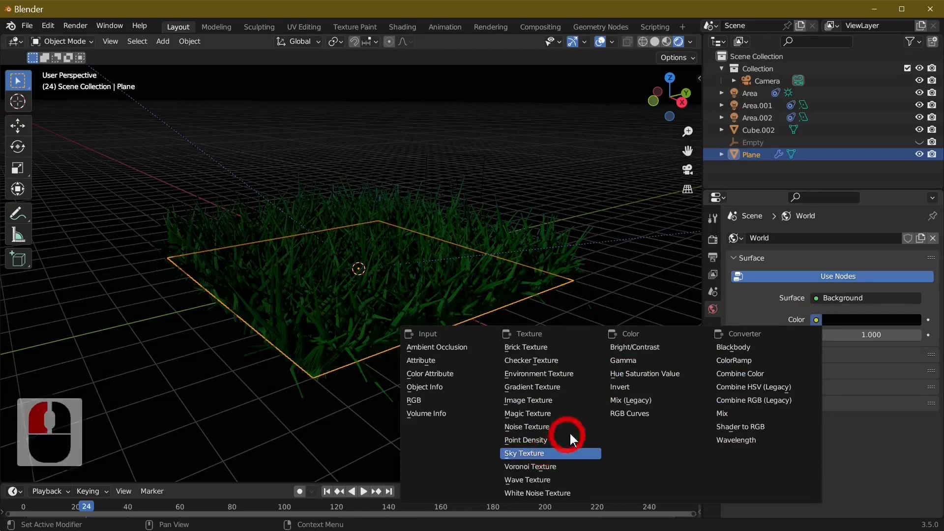
click(523, 453)
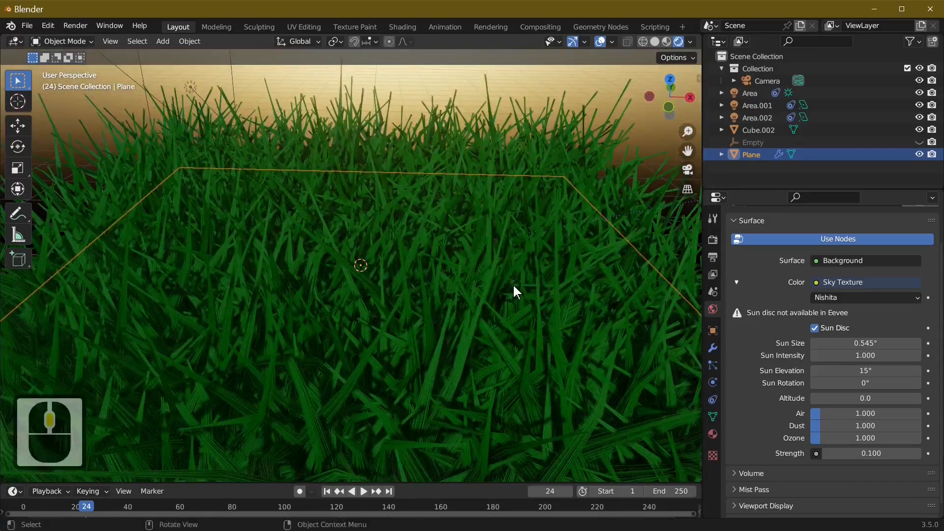
Render the current frame of the green grass under the sunset sky (F12).
key(F12)
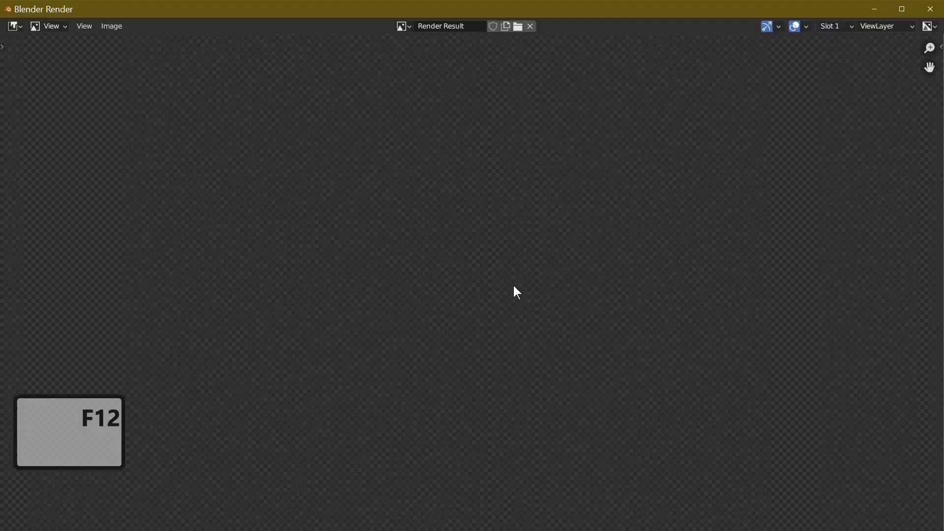
key(F12)
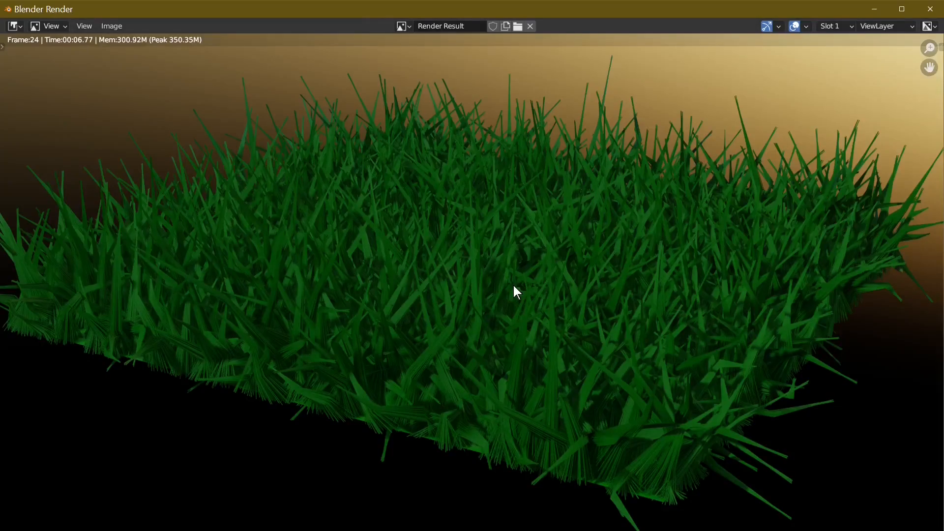
mouse_move(598, 473)
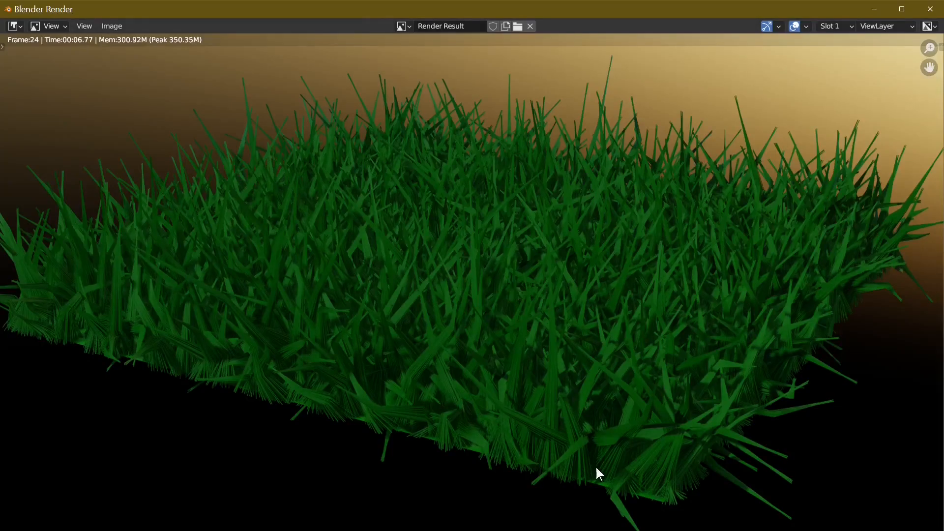
mouse_move(516, 292)
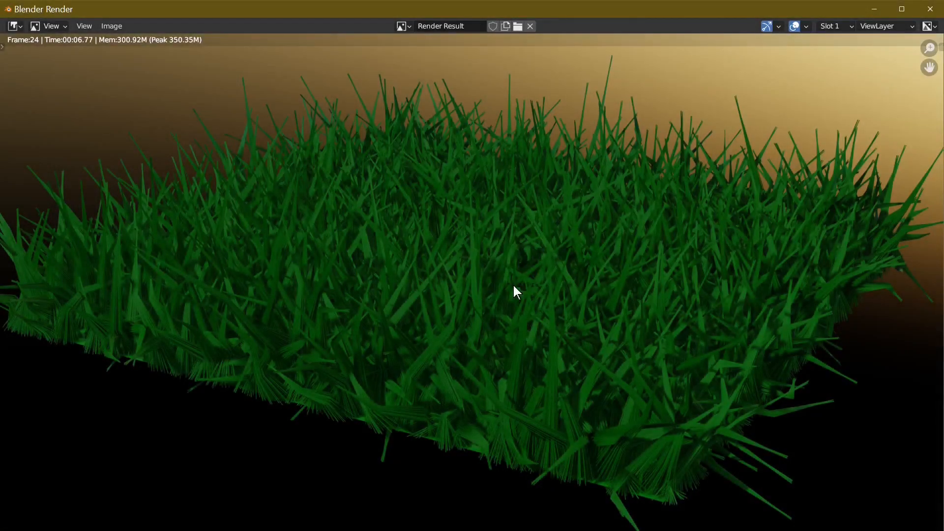
mouse_move(398, 426)
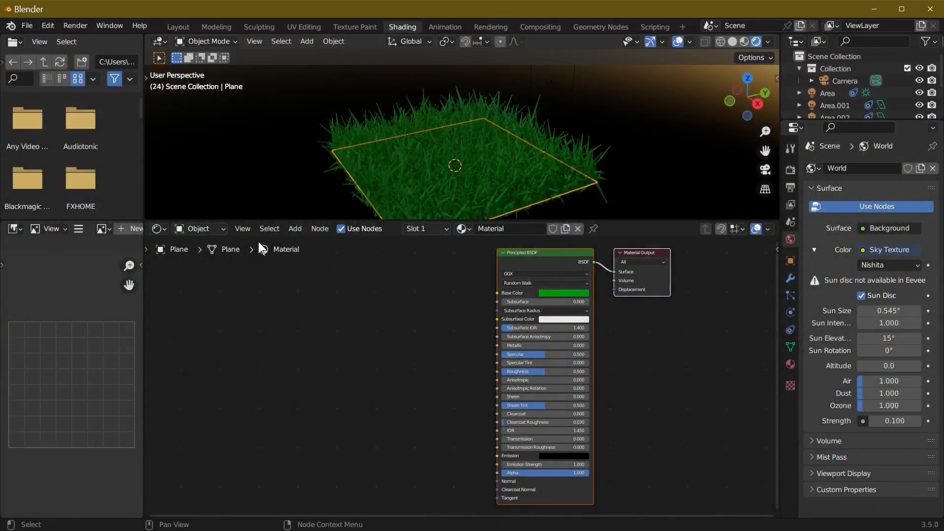
Add Noise Texture and Texture Coordinate nodes feeding the green ColorRamp into Base Color.
click(294, 228)
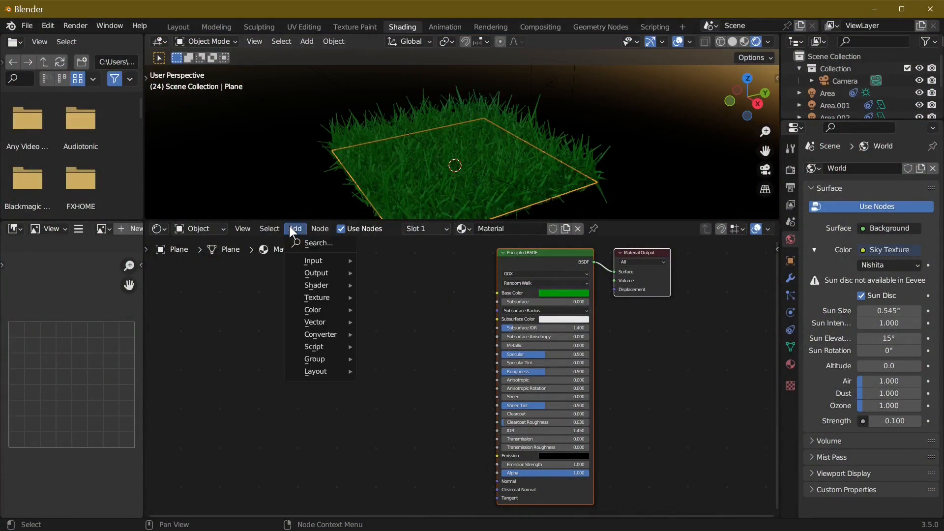
click(317, 243)
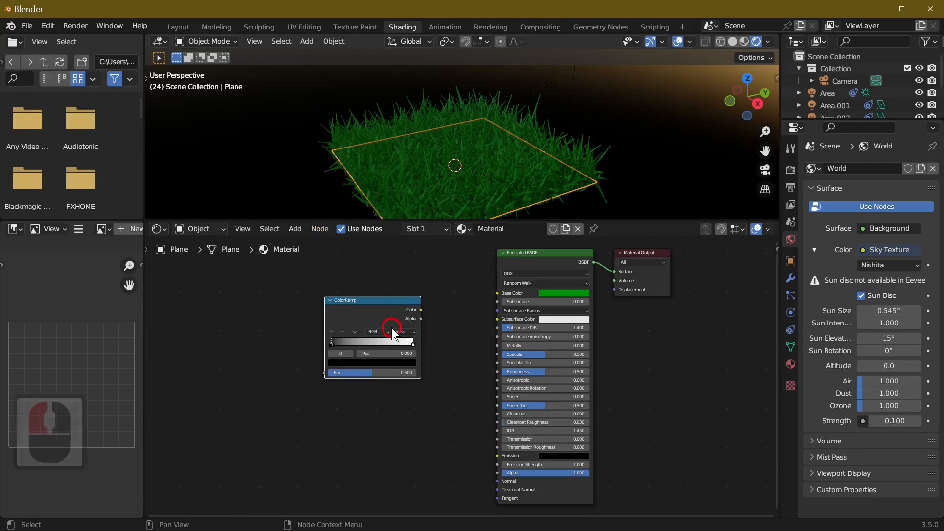
click(294, 228)
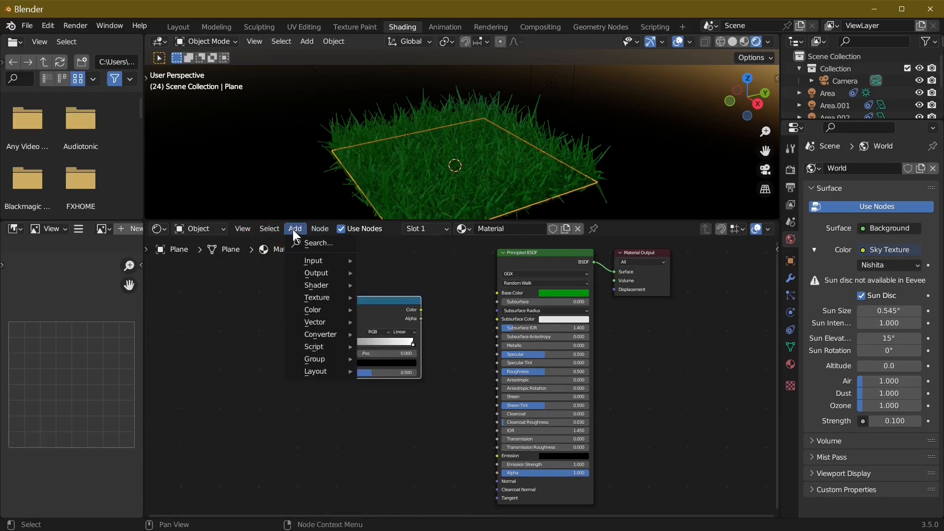
click(317, 242)
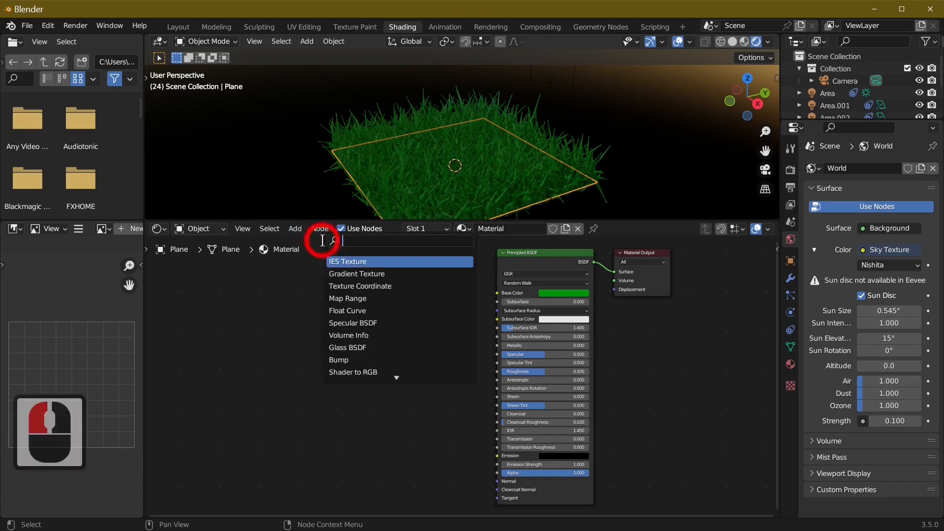
text(n)
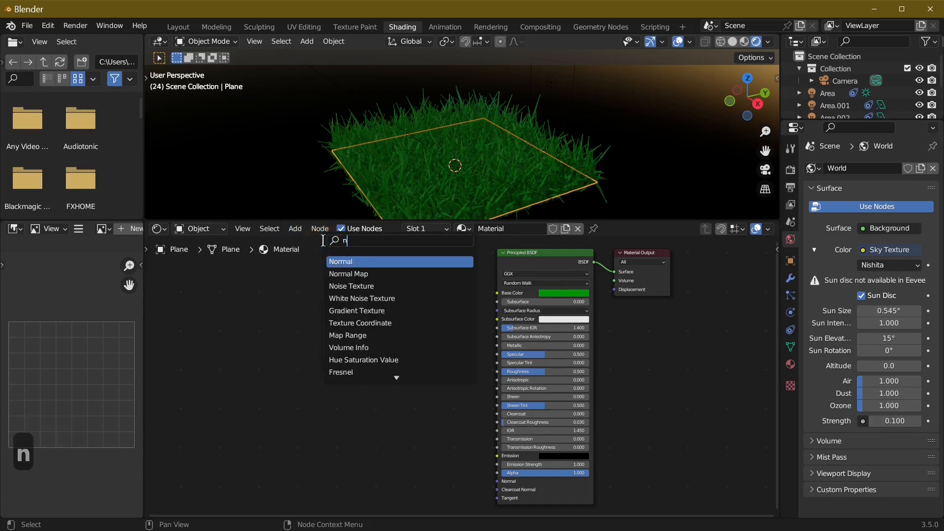
text(oise)
text(co)
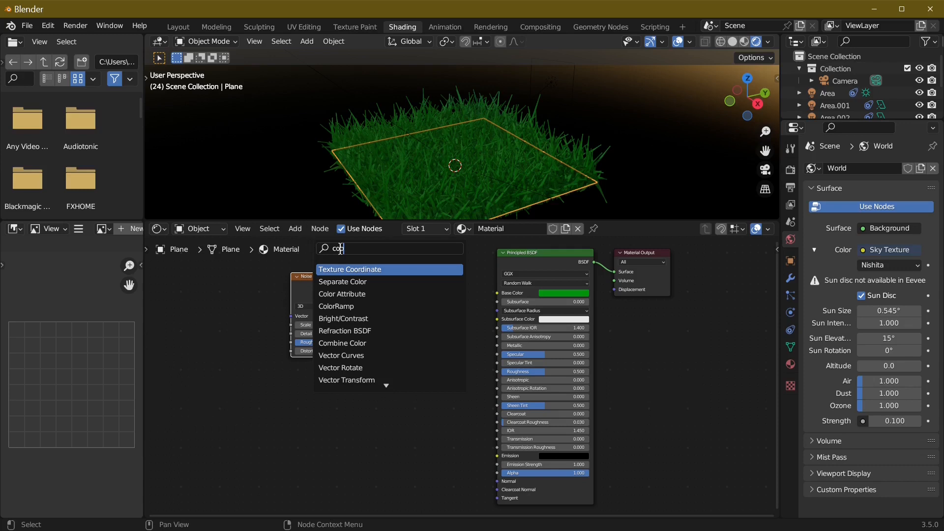
click(350, 270)
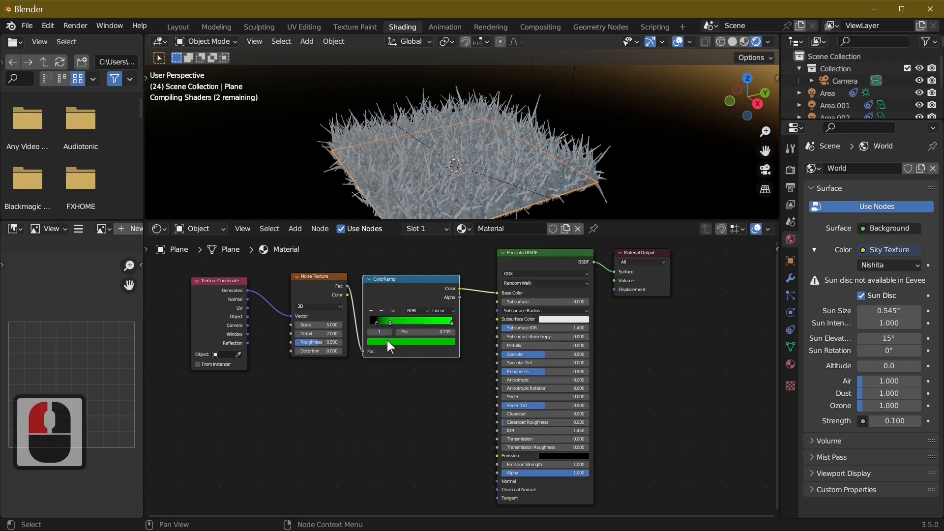
Set the ColorRamp to blend a yellow stop near the start into a green stop.
click(412, 332)
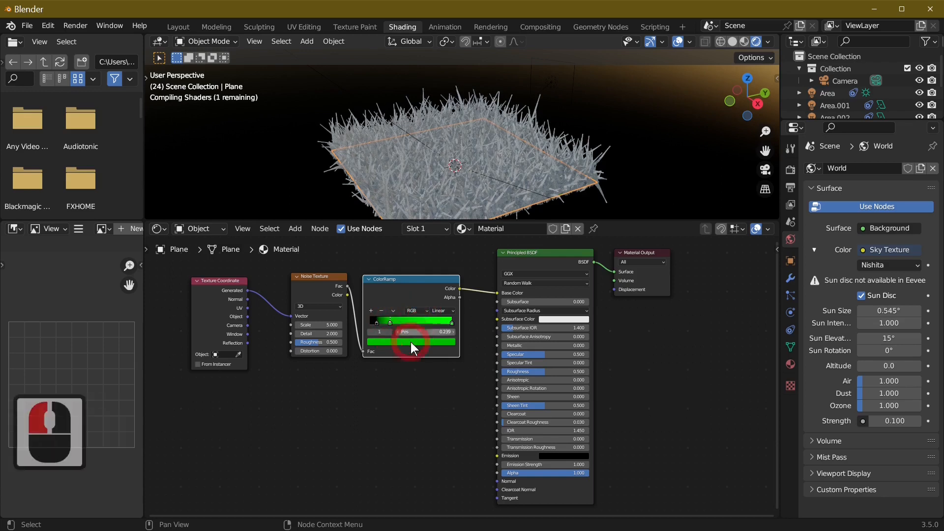
click(412, 346)
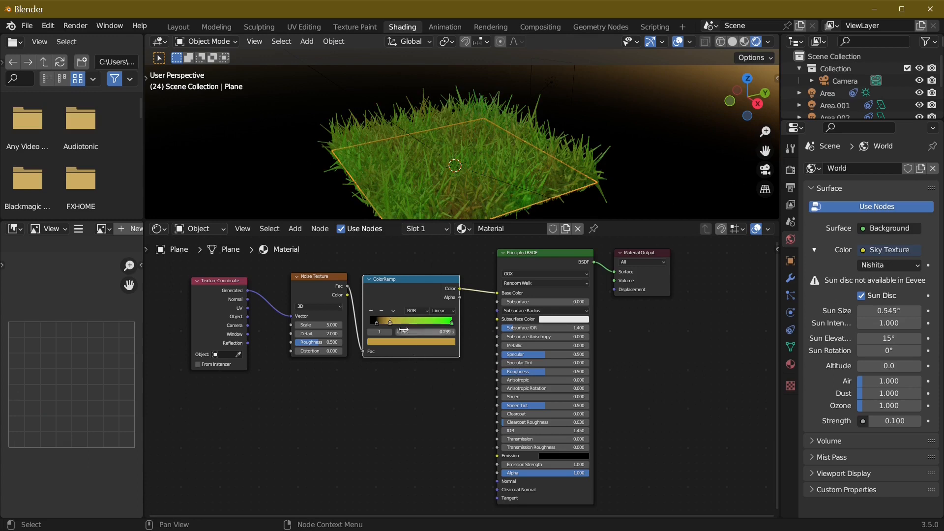
click(389, 322)
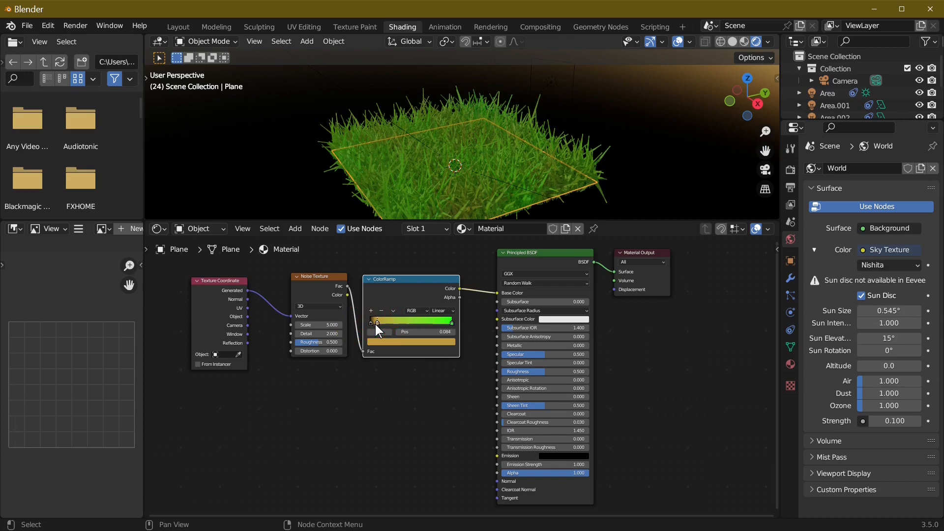
click(452, 321)
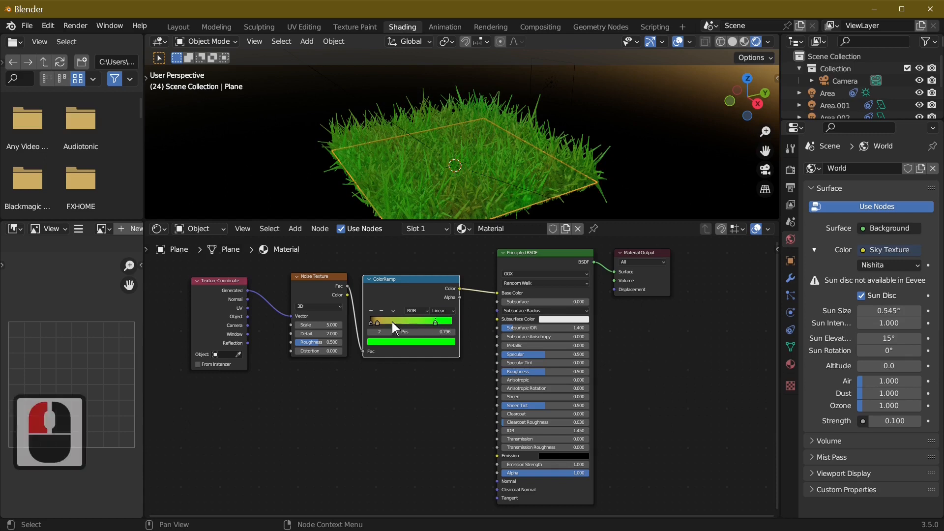
mouse_move(317, 334)
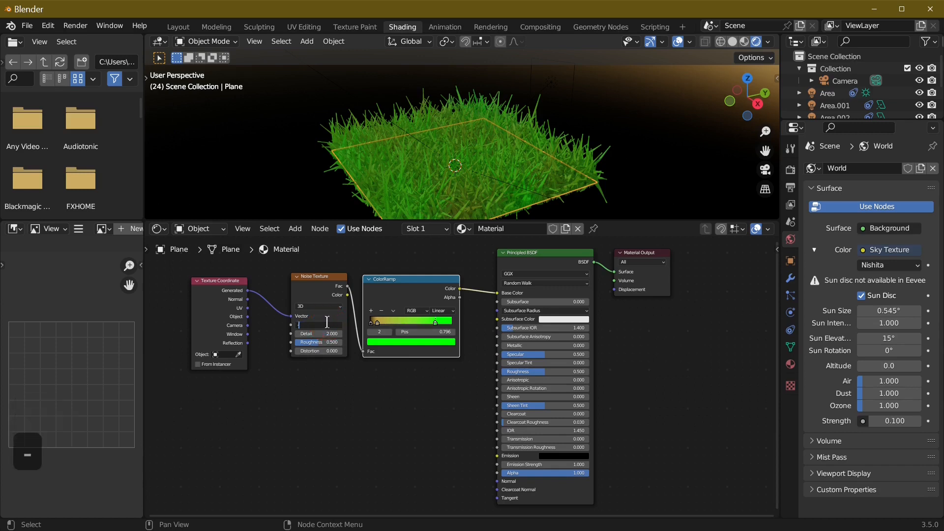
Give the Noise Texture scale 0.6, detail 15 and roughness 0.75.
click(317, 324)
text(0.600)
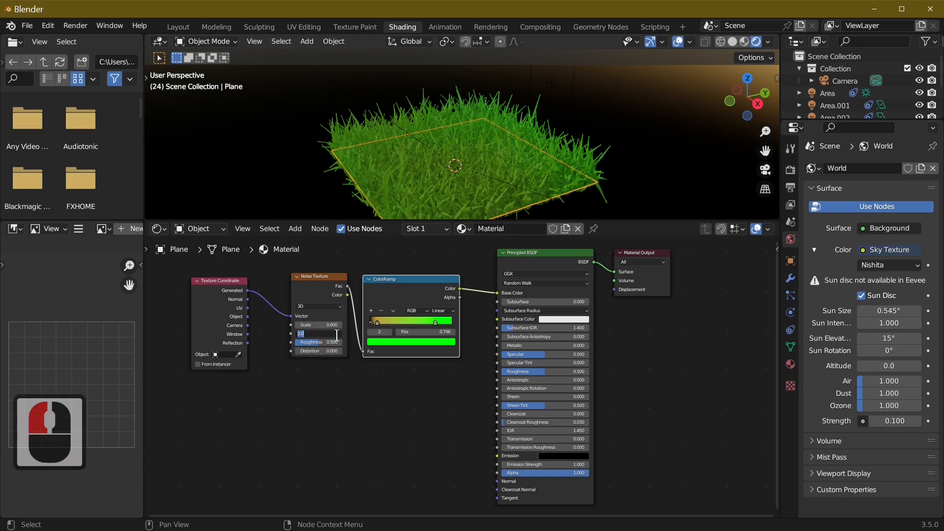
click(318, 342)
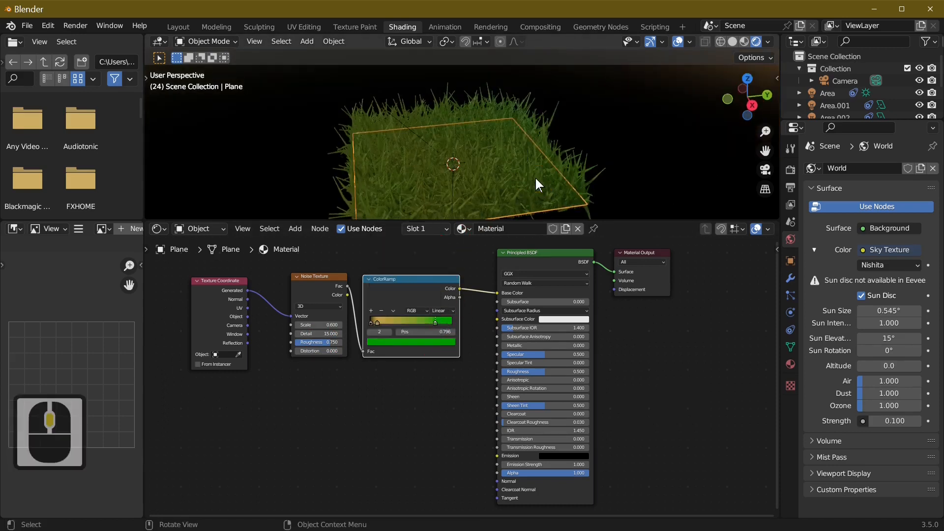
Render a test image of the varied grass under the sky, then return to the Layout scene view.
key(F12)
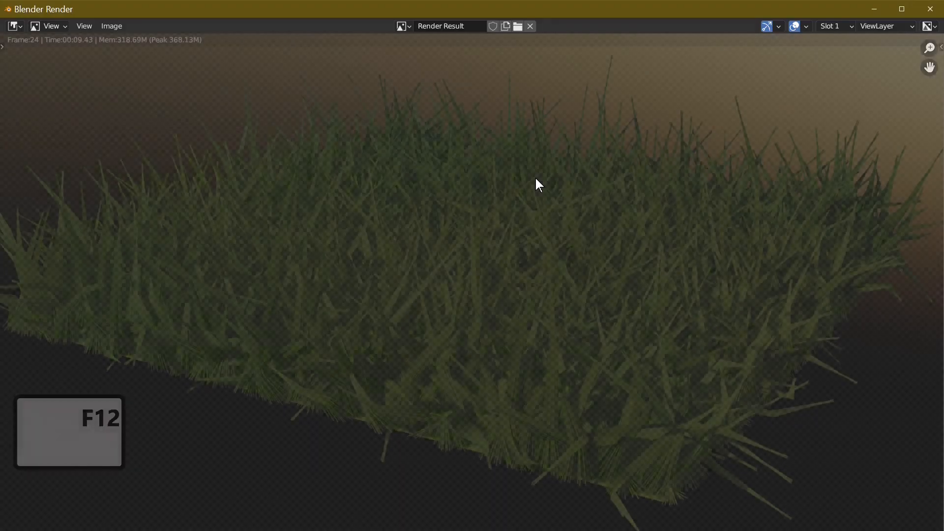
scroll(down, 3)
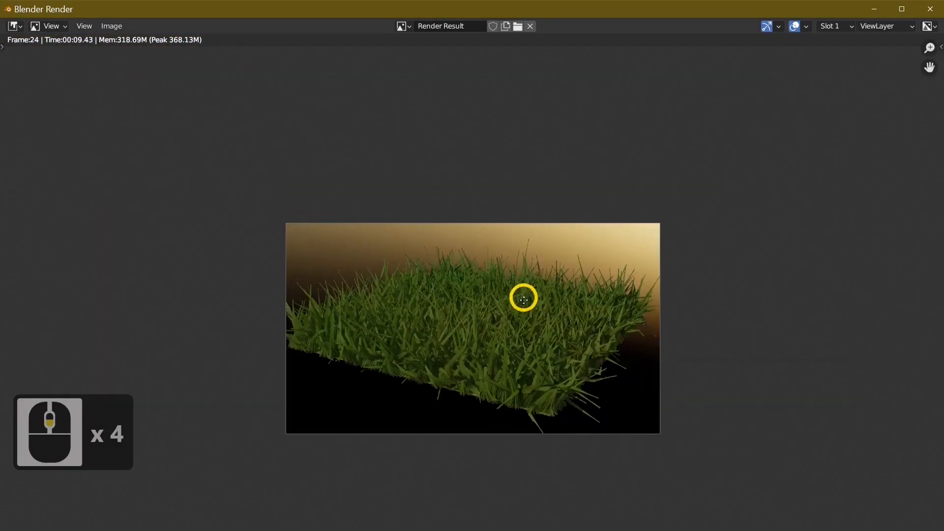
right_click(523, 299)
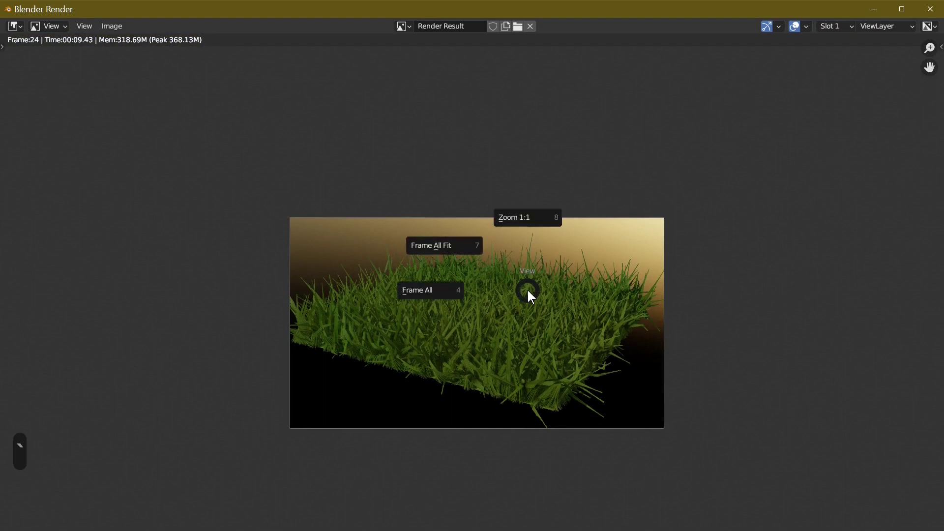
key(Escape)
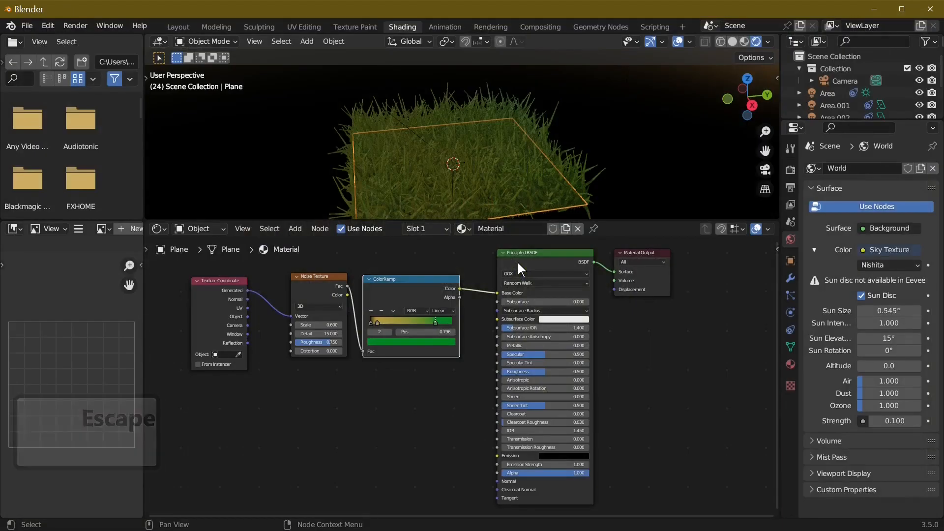
click(178, 26)
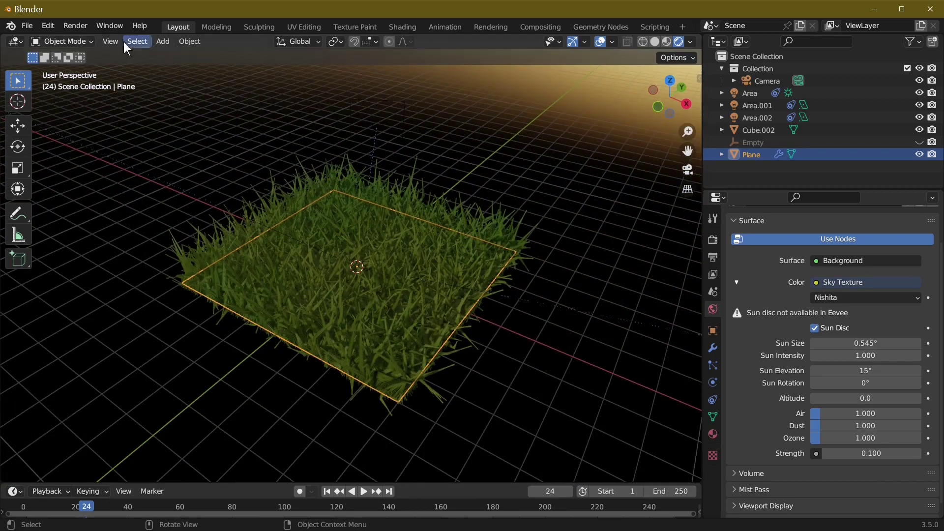
mouse_move(385, 249)
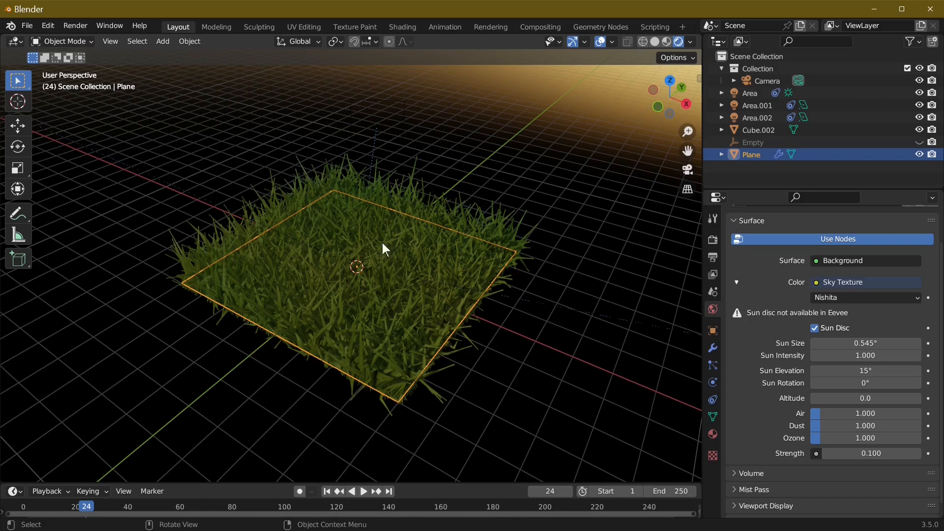
click(60, 41)
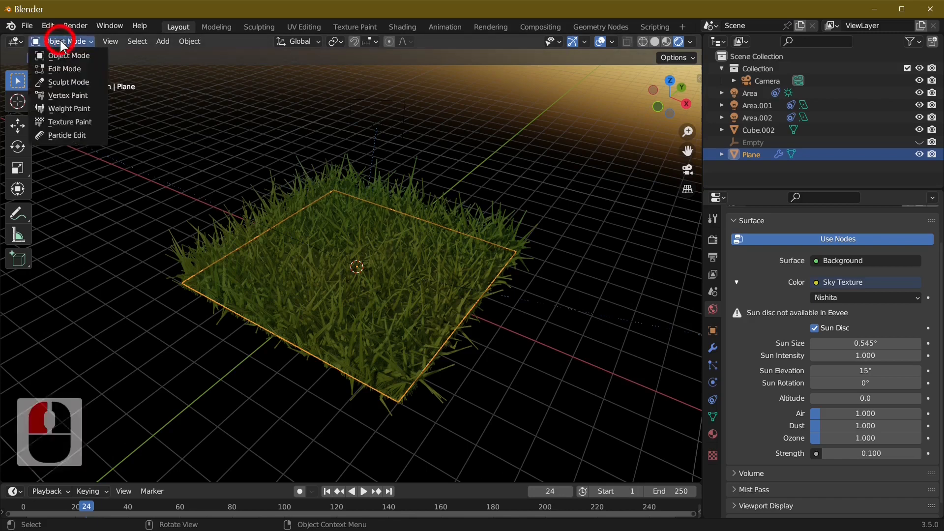
mouse_move(66, 135)
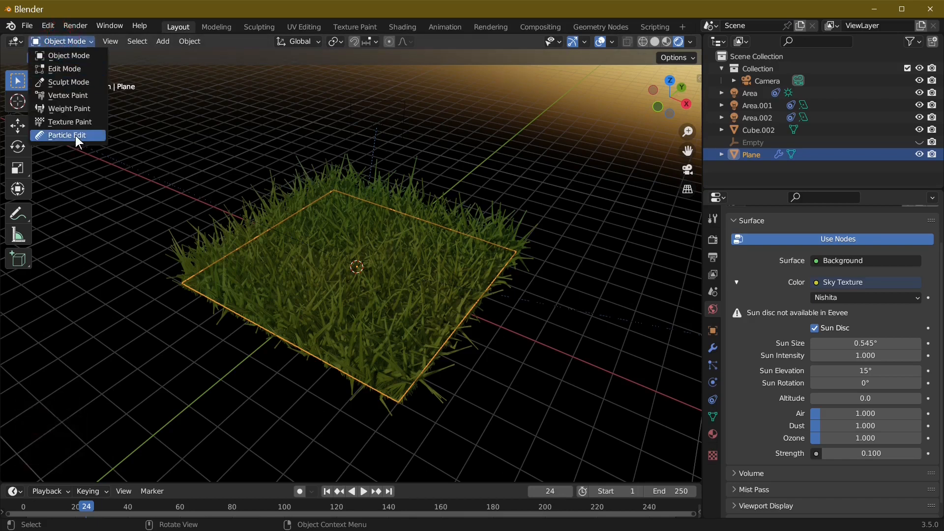
mouse_move(66, 135)
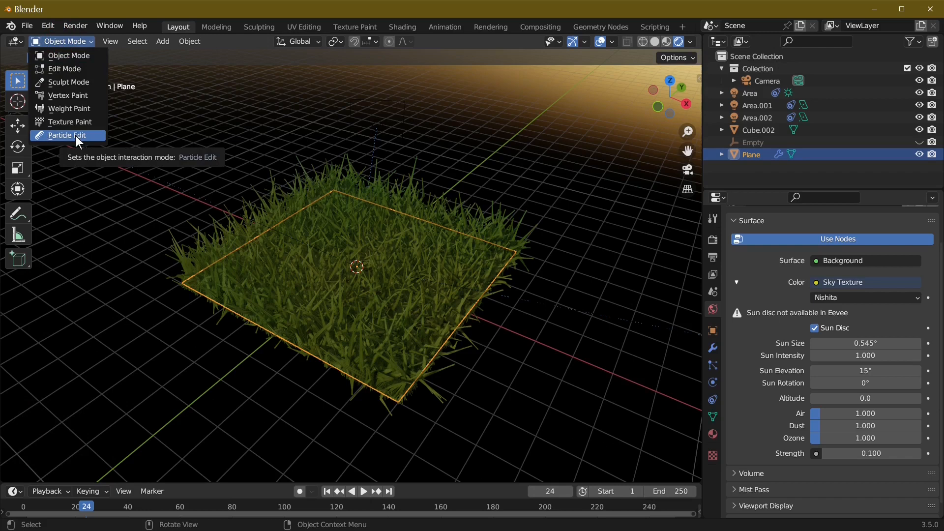
click(65, 135)
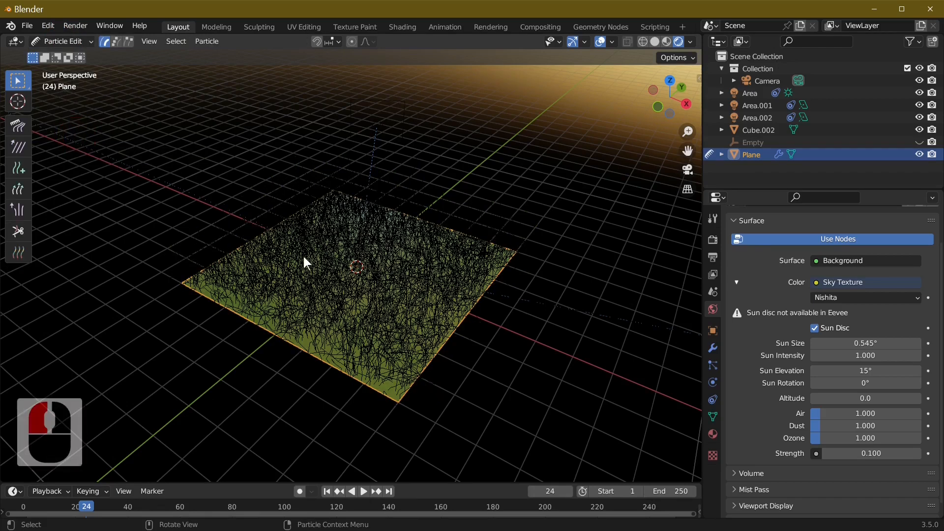
mouse_move(18, 232)
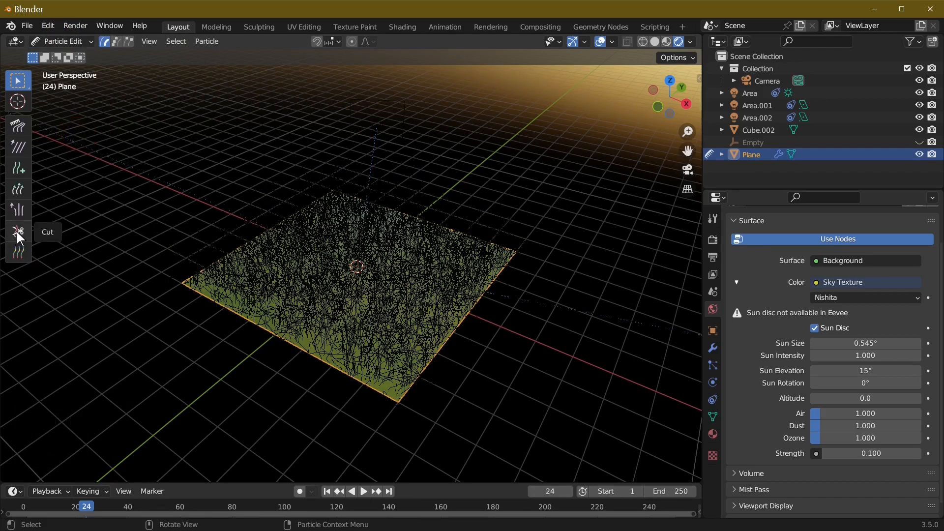
mouse_move(18, 252)
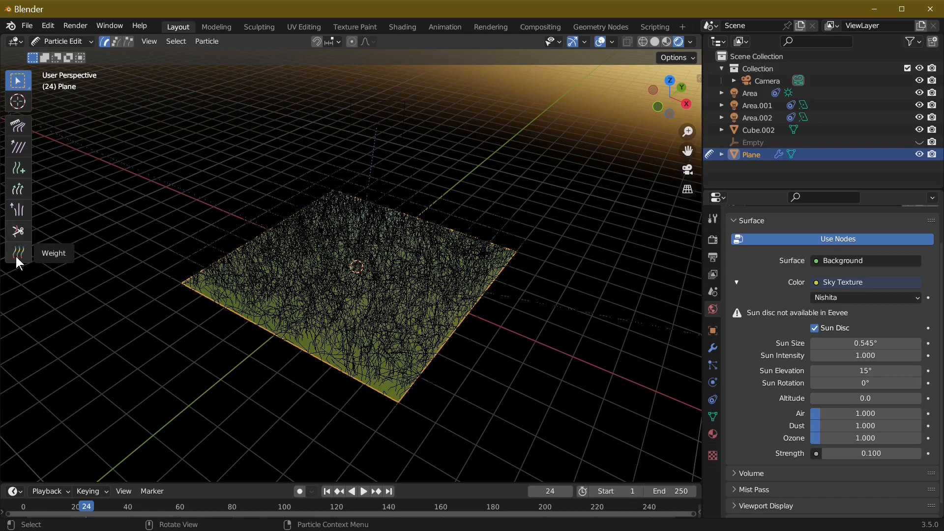
mouse_move(355, 257)
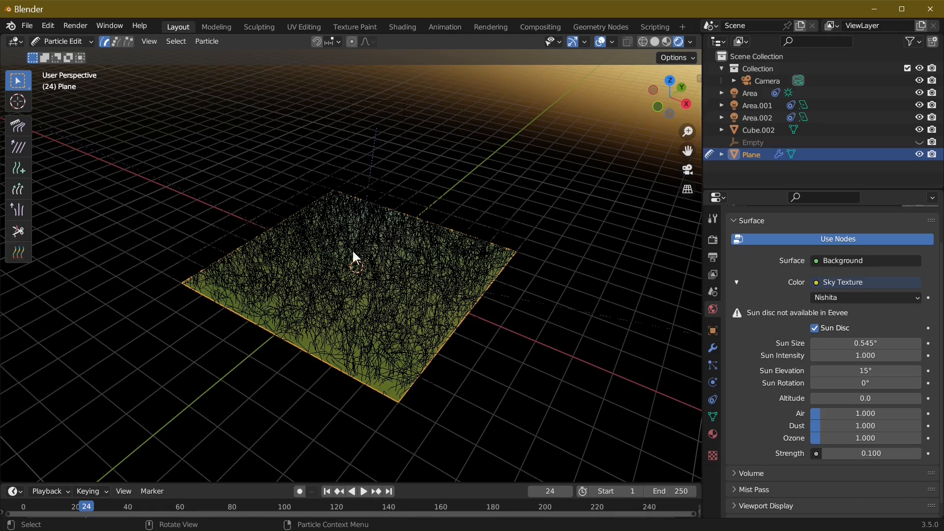
mouse_move(18, 210)
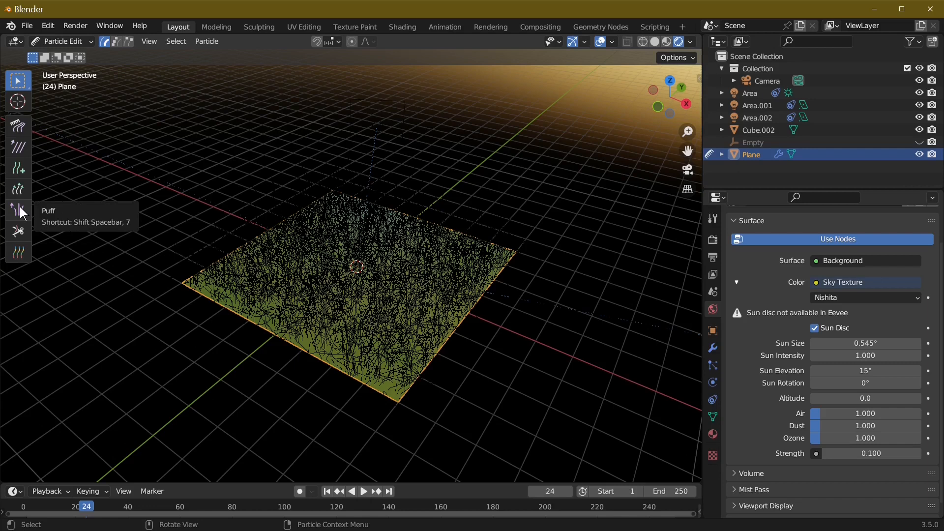
mouse_move(20, 168)
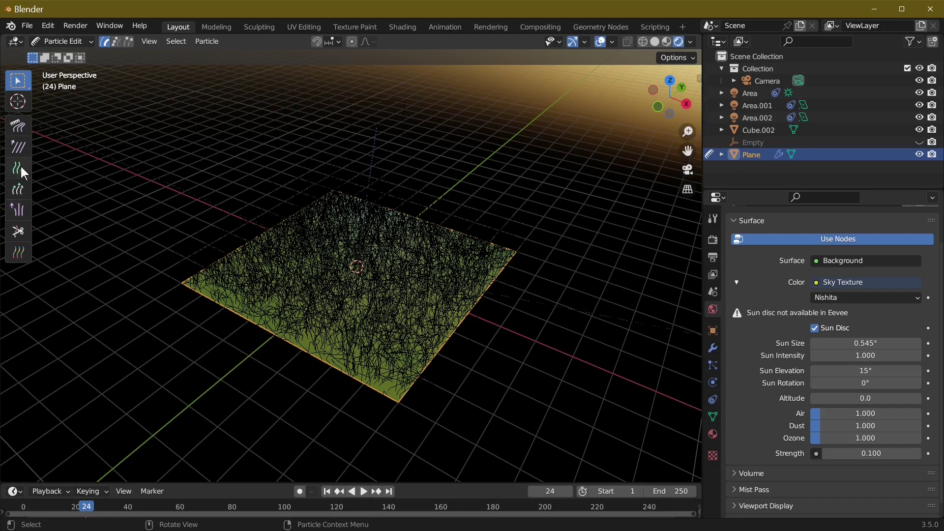
mouse_move(17, 189)
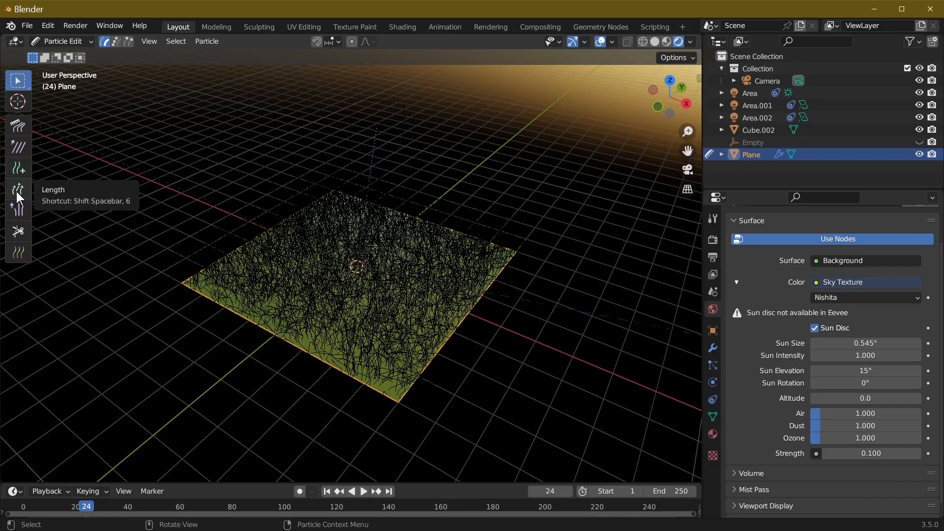
mouse_move(18, 172)
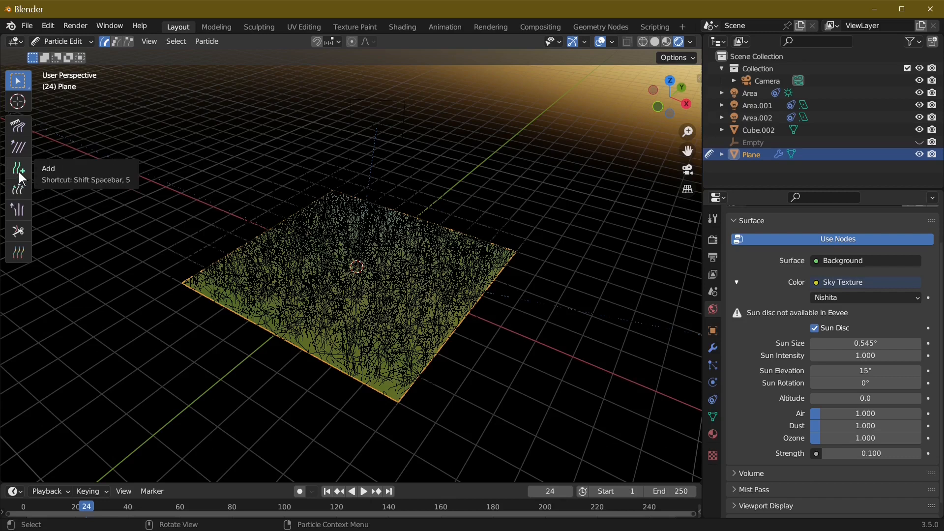
mouse_move(20, 170)
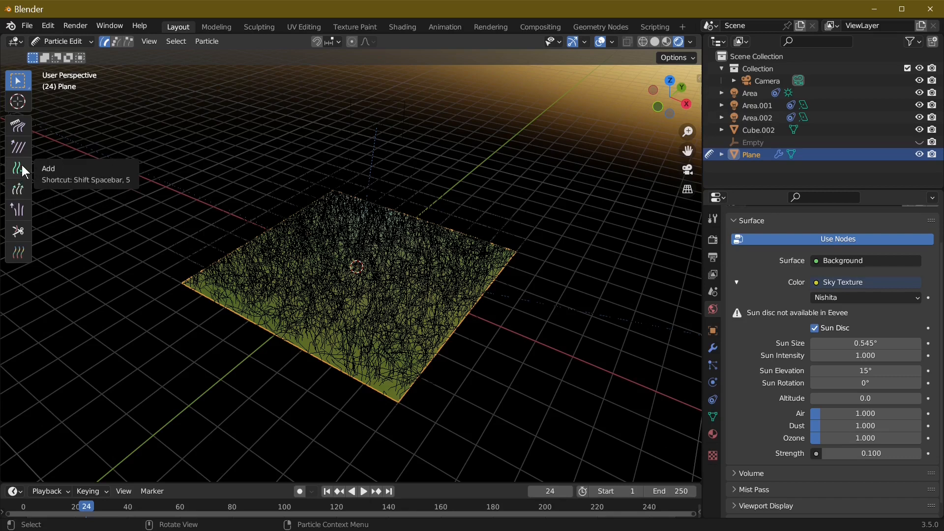
mouse_move(17, 147)
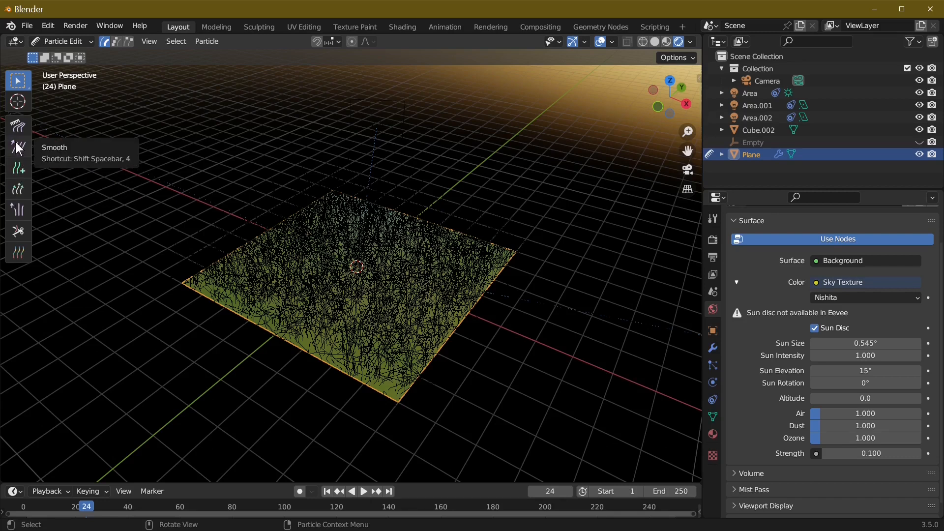
mouse_move(18, 127)
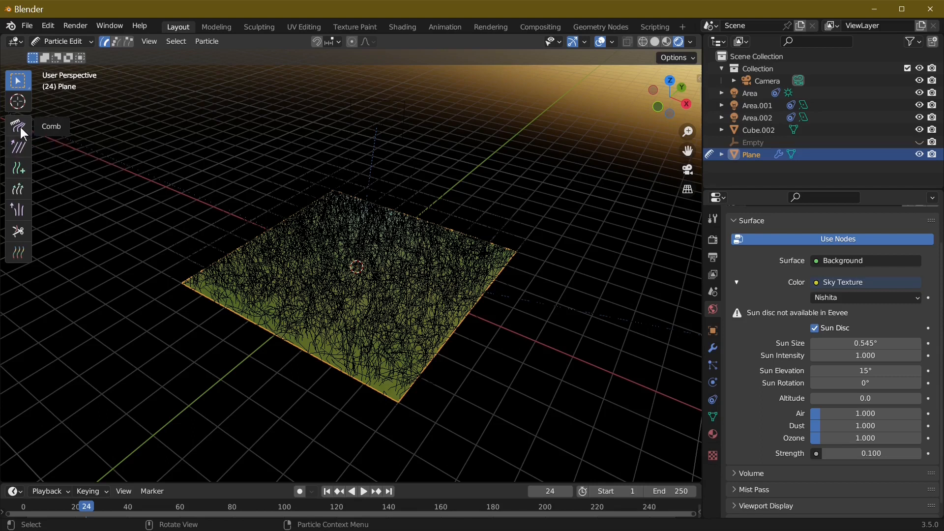
mouse_move(18, 127)
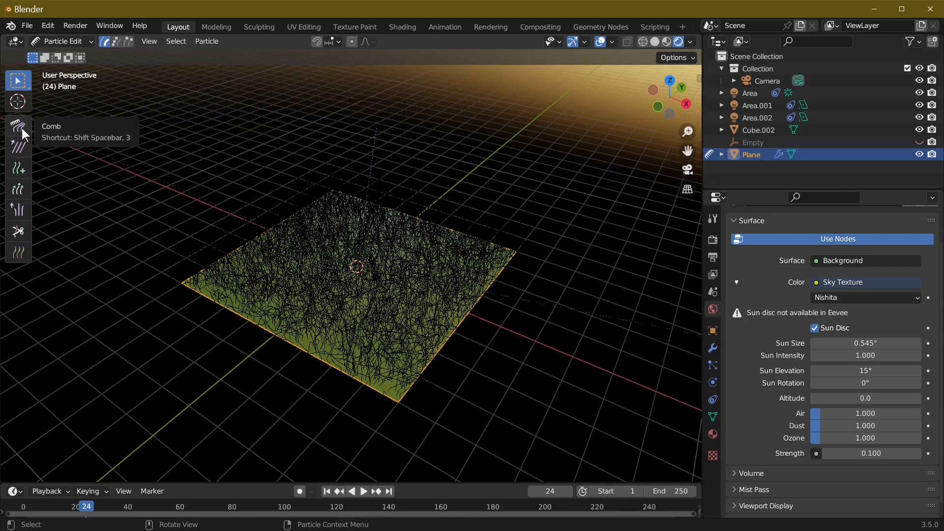
mouse_move(470, 368)
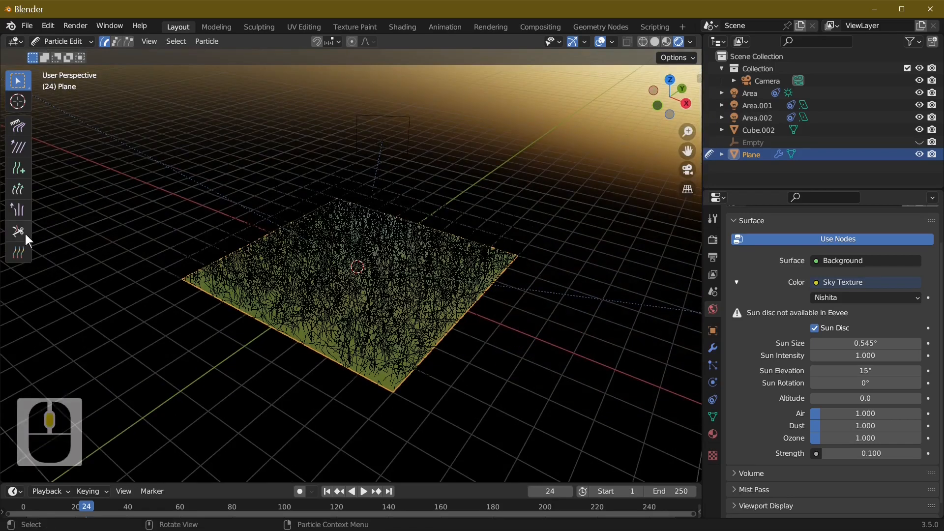
Cut the hair away from a rounded patch in the plane's centre and check the bare spot in Object Mode.
click(18, 231)
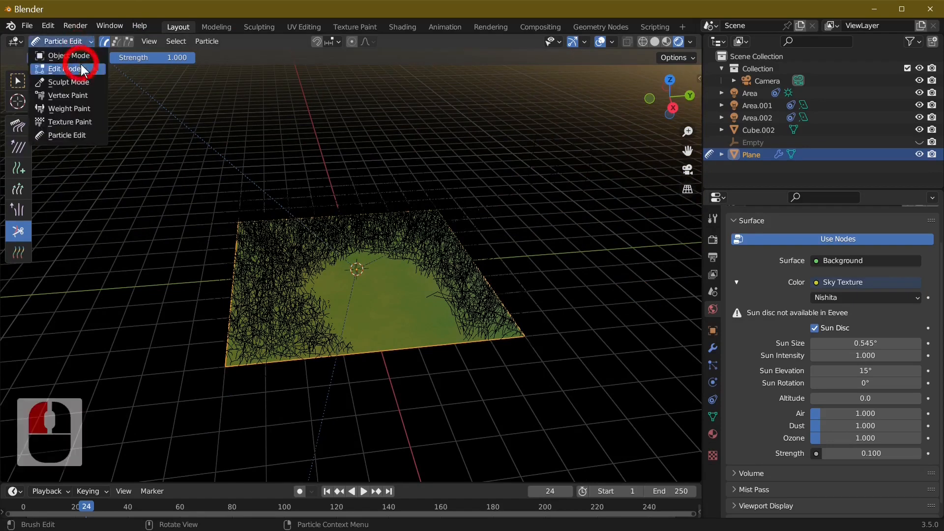
click(65, 55)
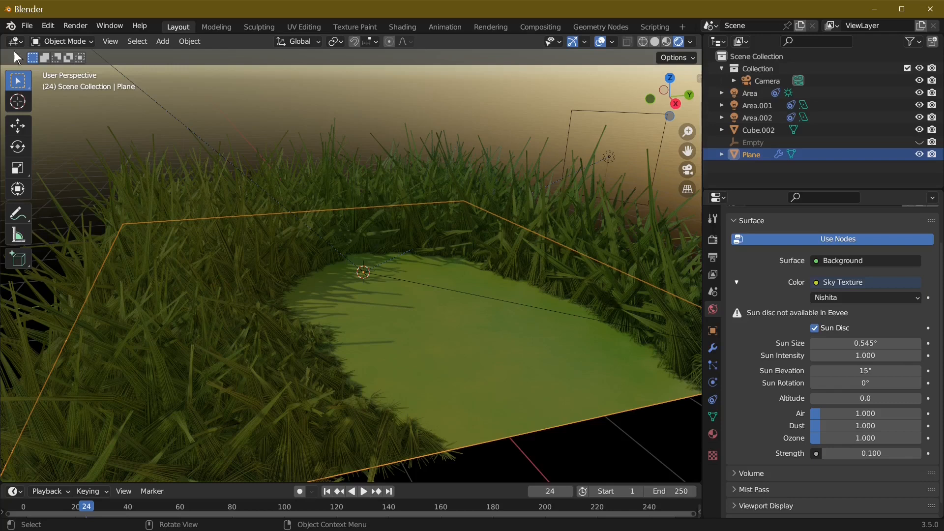
click(63, 41)
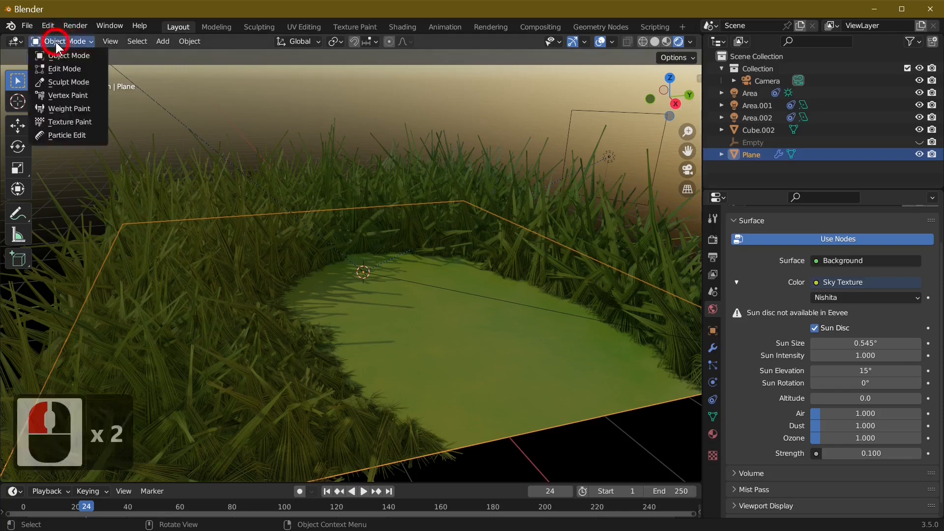
Grow, puff and comb the edge grass upward so it stands tall around the clearing.
click(68, 135)
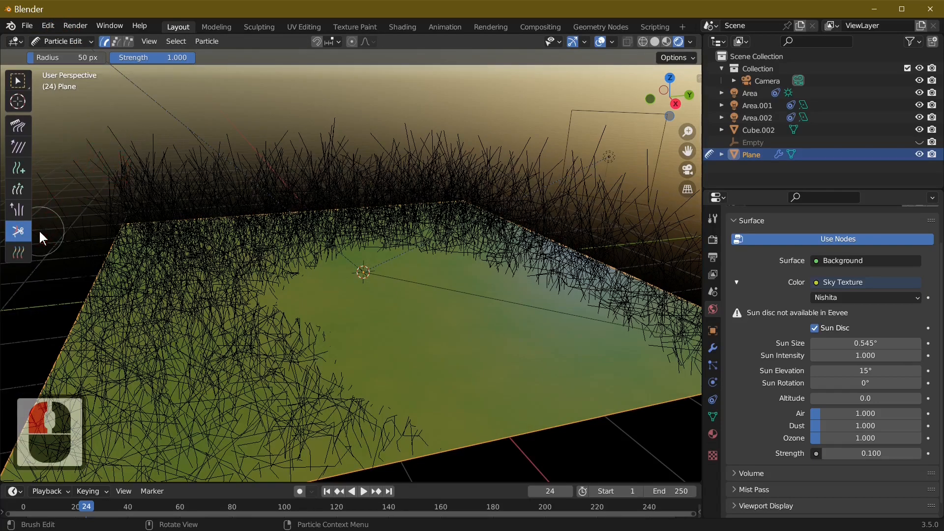
mouse_move(18, 189)
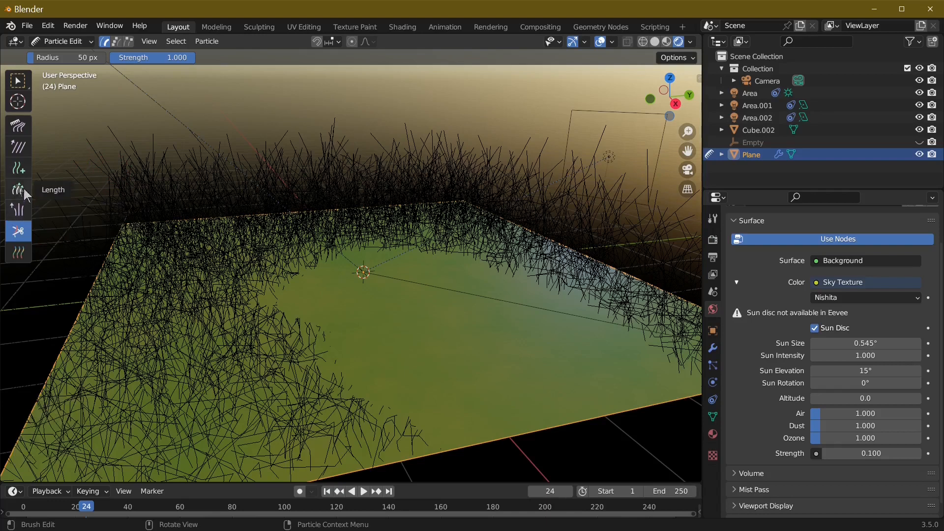
click(17, 189)
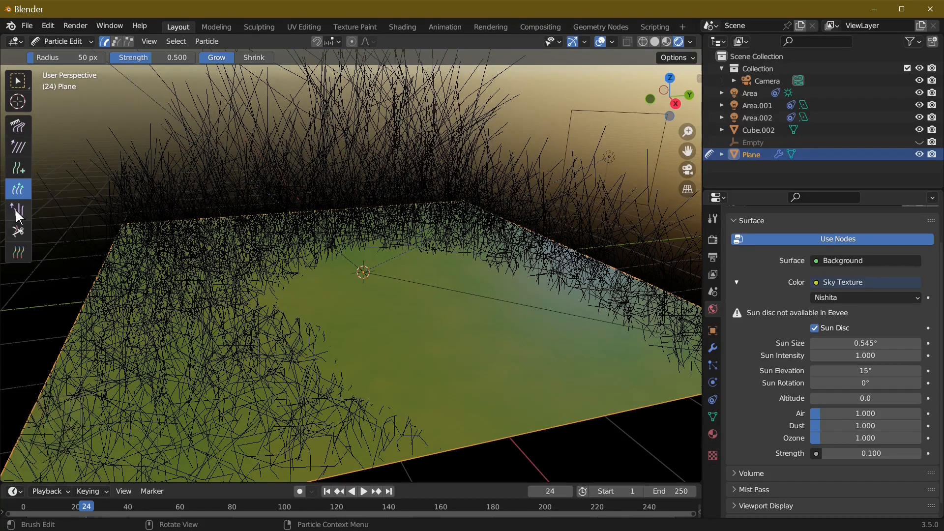
click(17, 210)
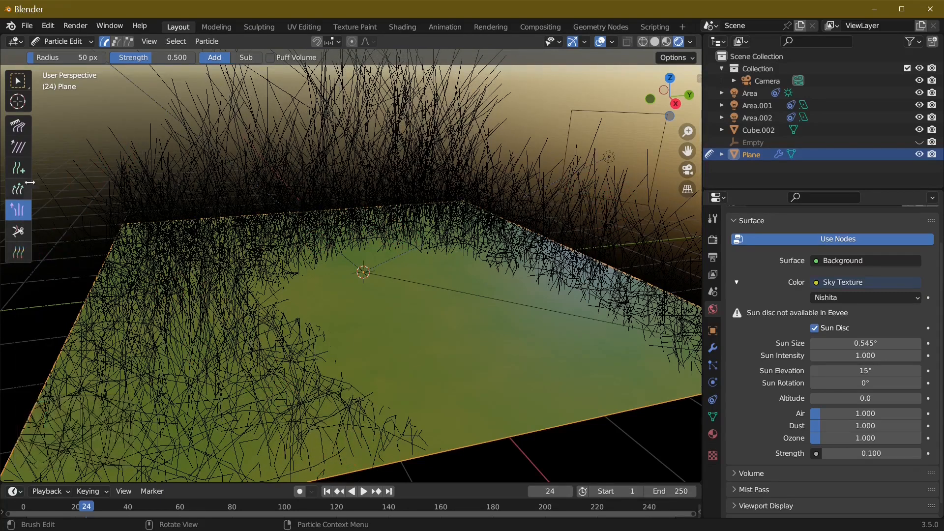
click(18, 125)
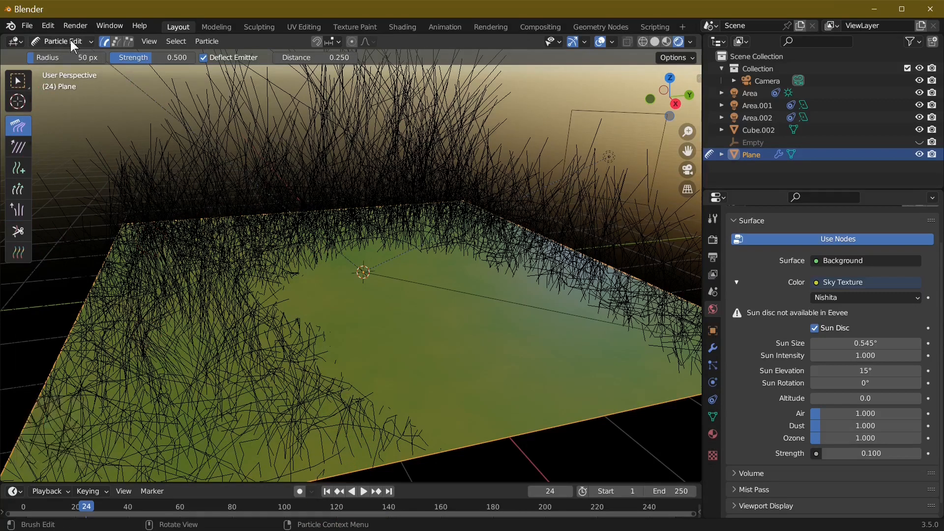
Return to Object Mode and render the grass ringing the bare clearing under the sky.
click(61, 42)
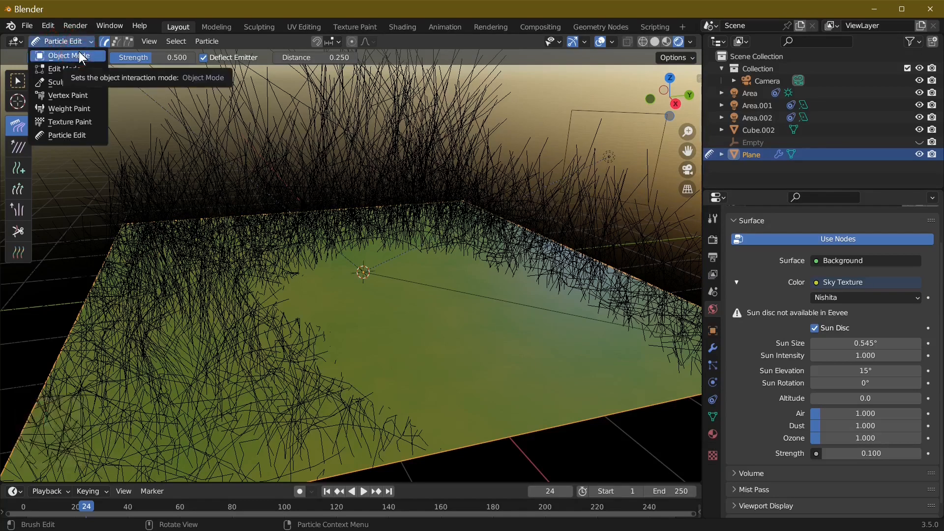
click(66, 55)
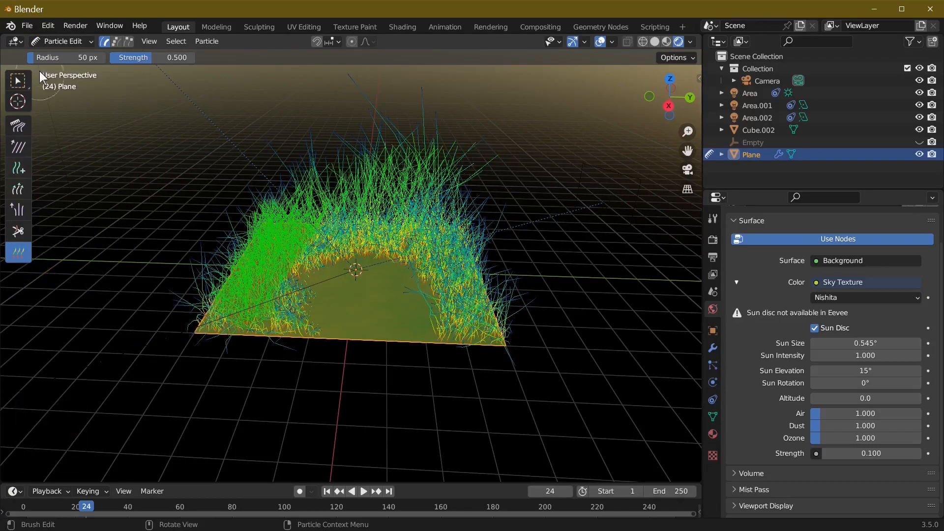
click(60, 41)
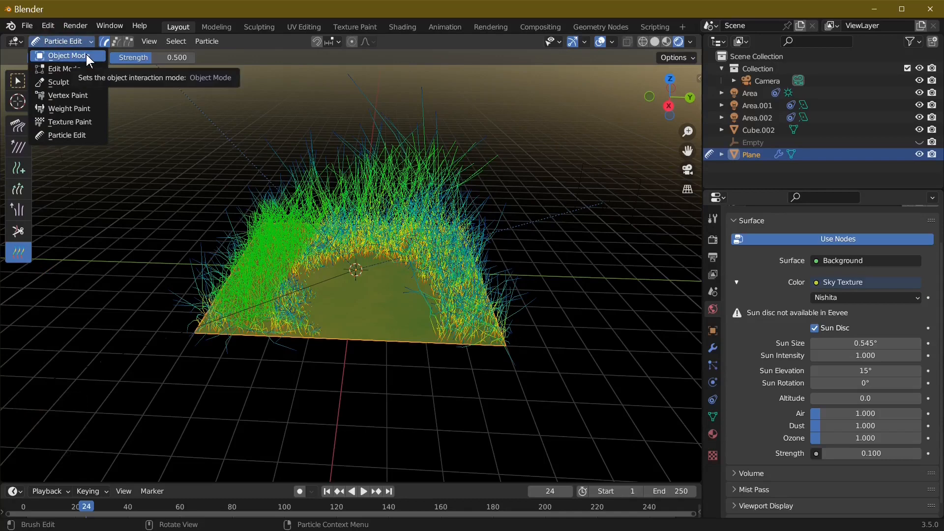
click(66, 55)
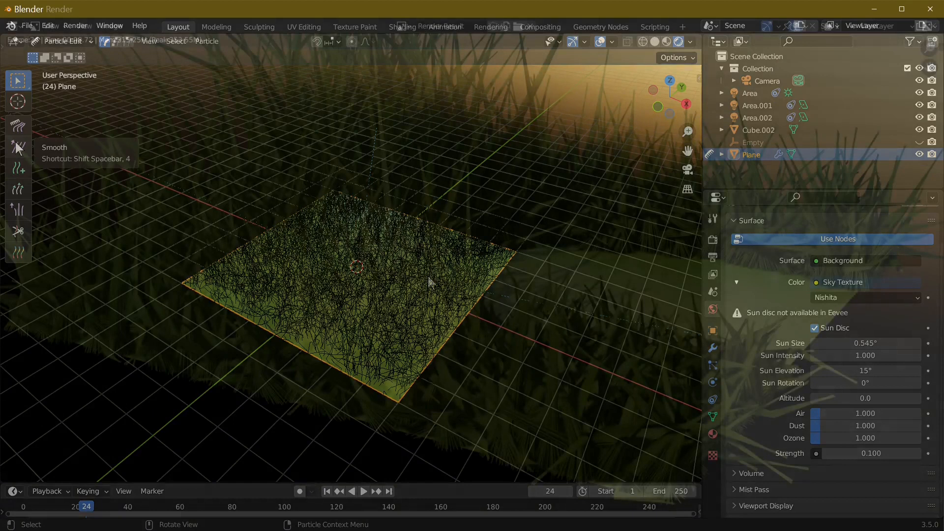
key(F12)
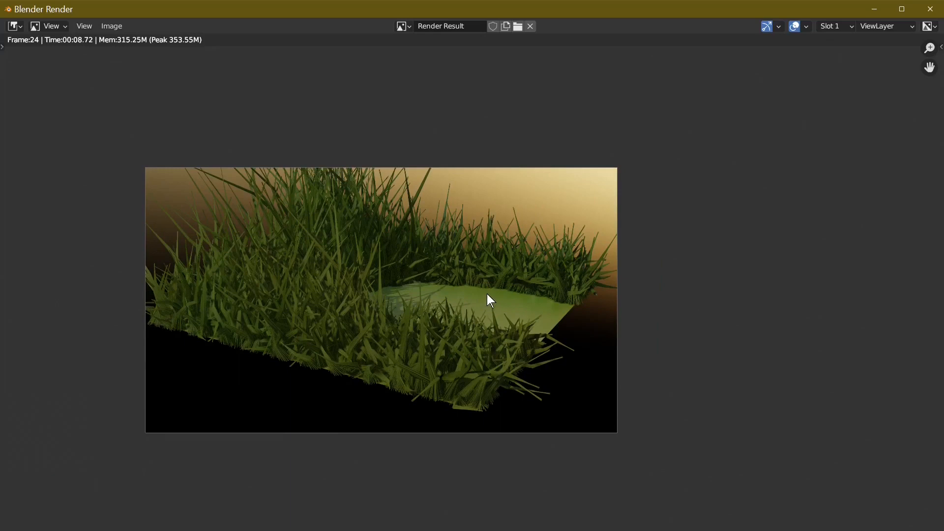
mouse_move(564, 305)
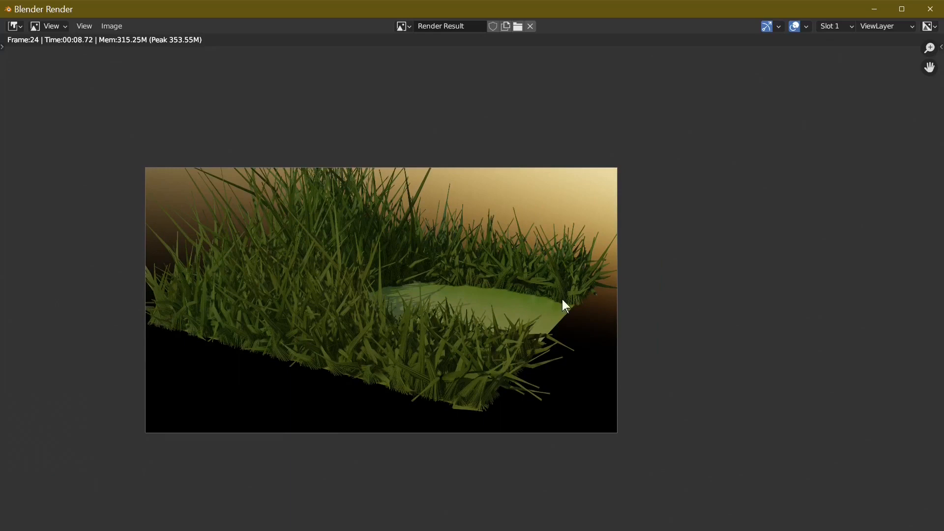
mouse_move(493, 287)
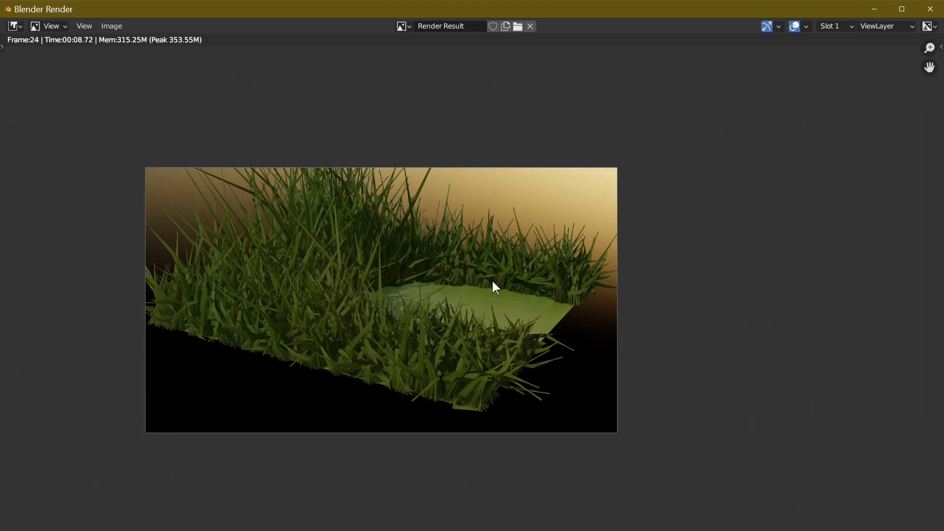
mouse_move(257, 186)
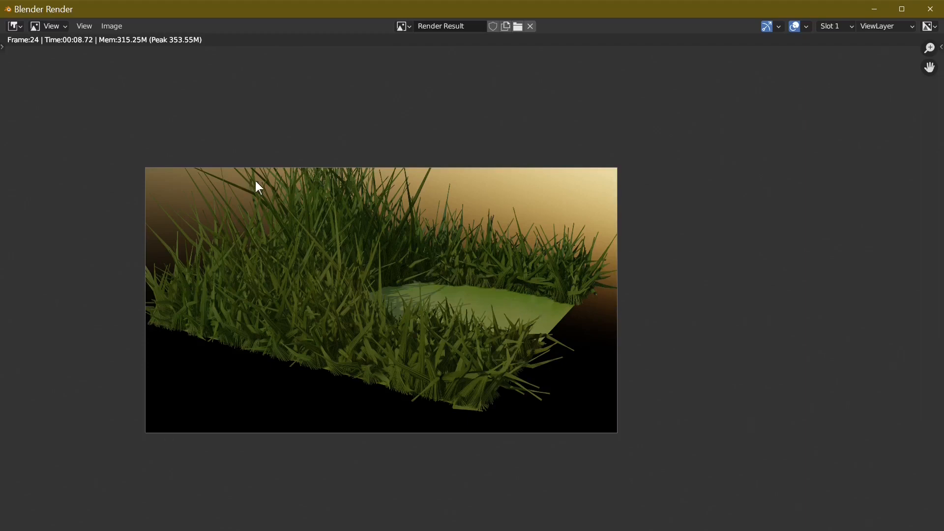
mouse_move(375, 209)
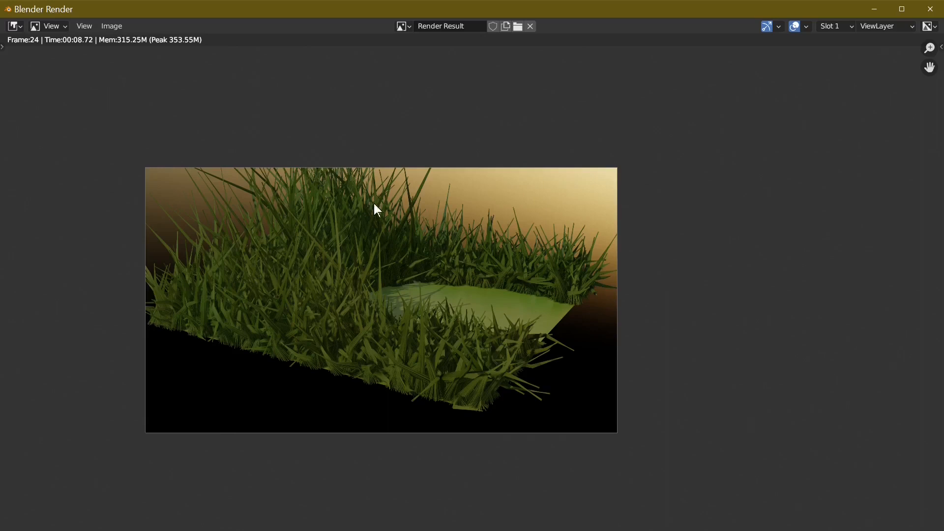
mouse_move(386, 242)
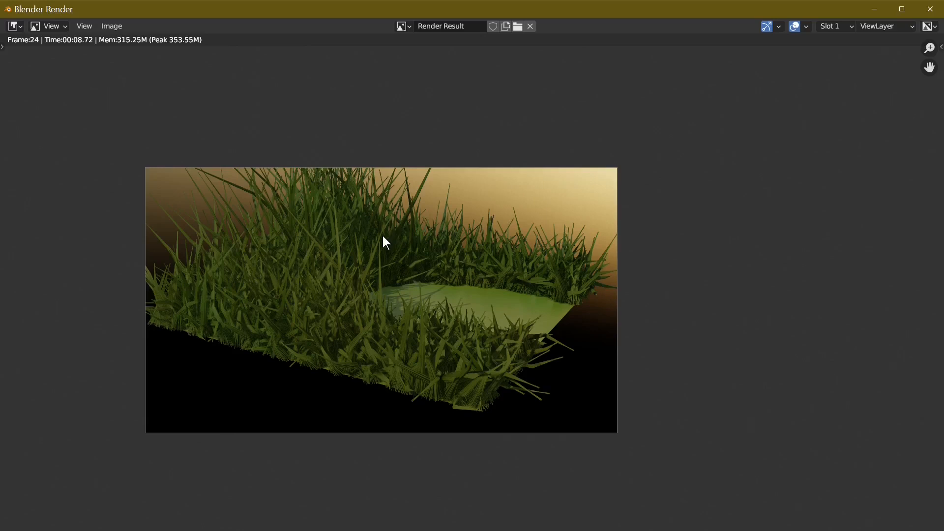
mouse_move(343, 260)
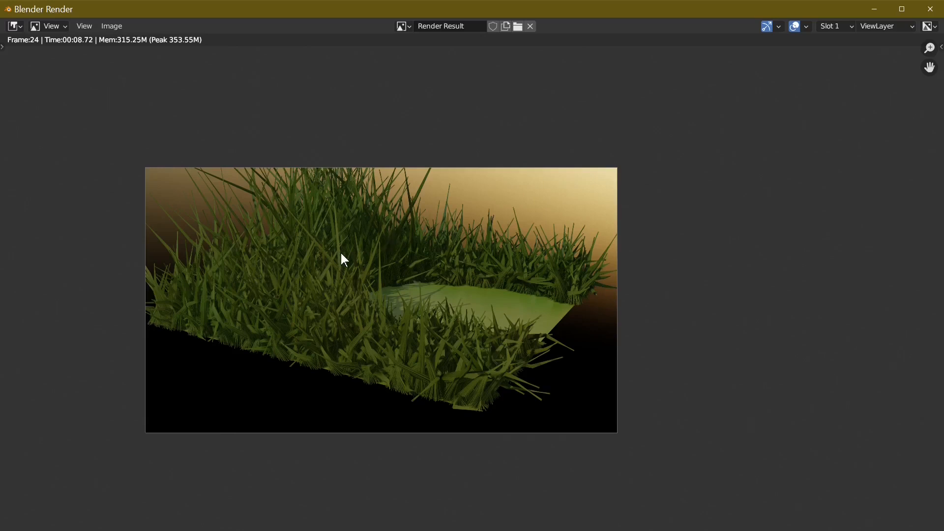